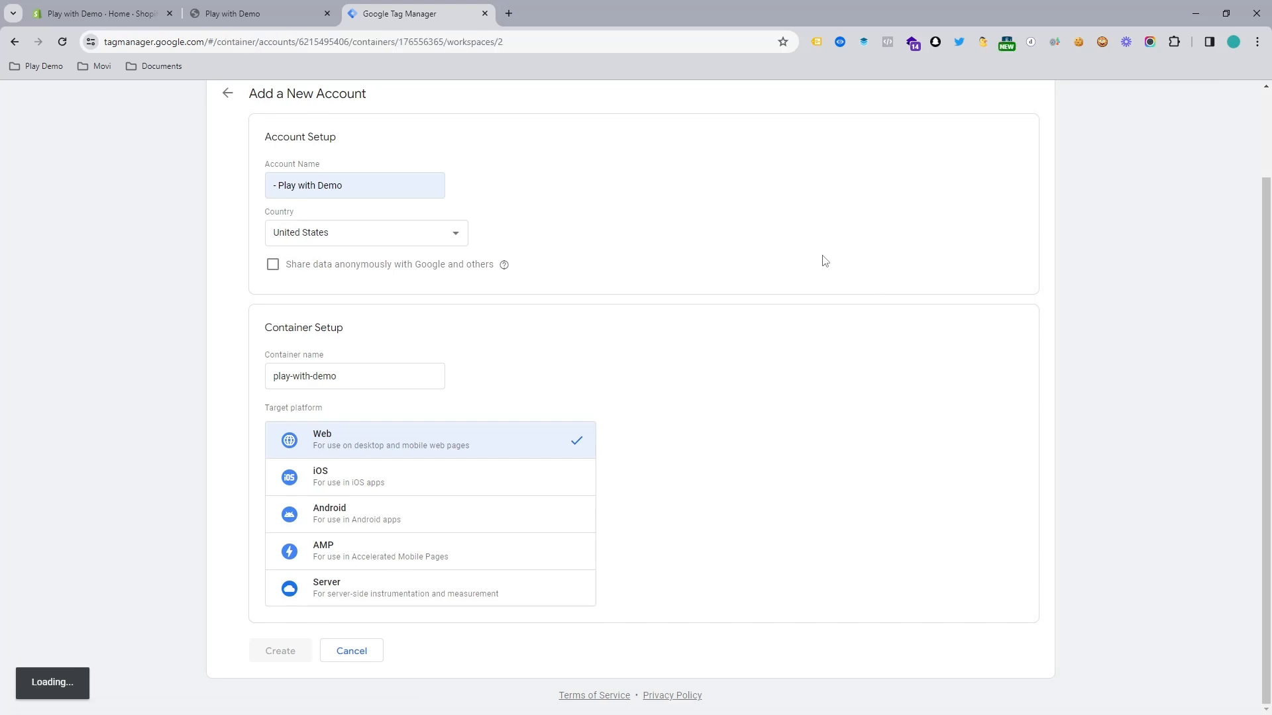
- Submit the new account form and copy the head installation snippet
left_click(279, 650)
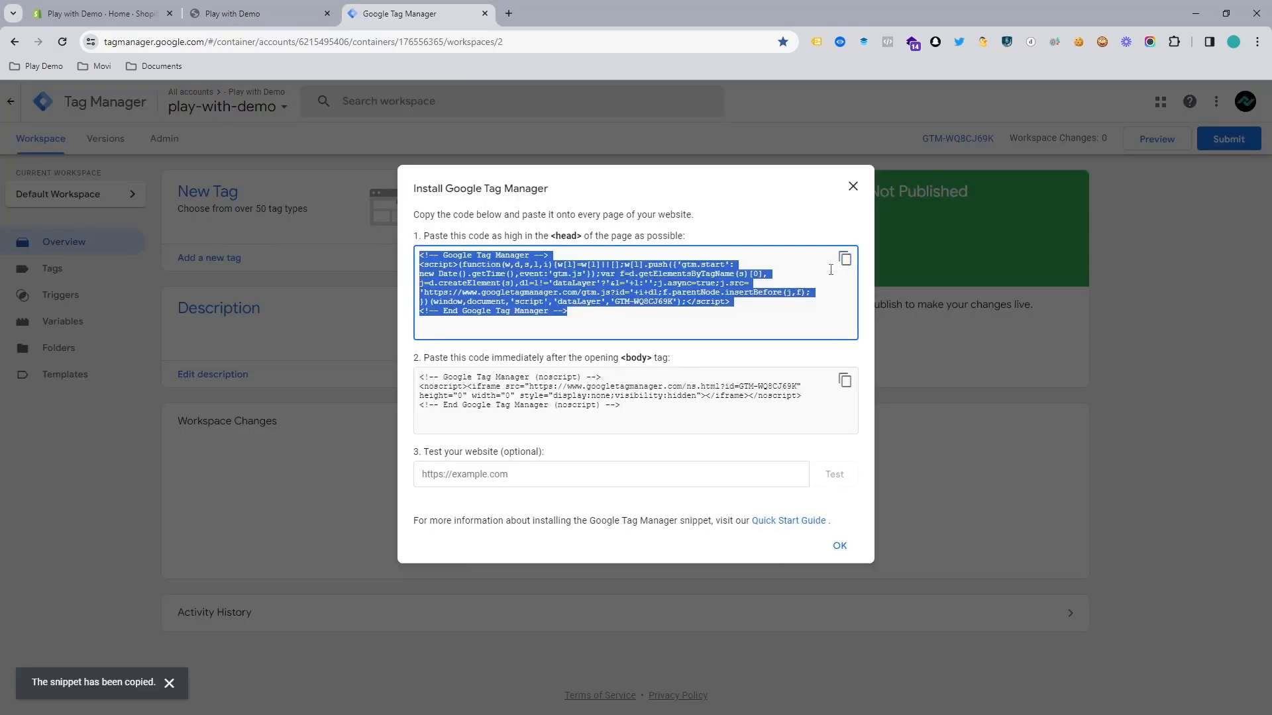
left_click(258, 13)
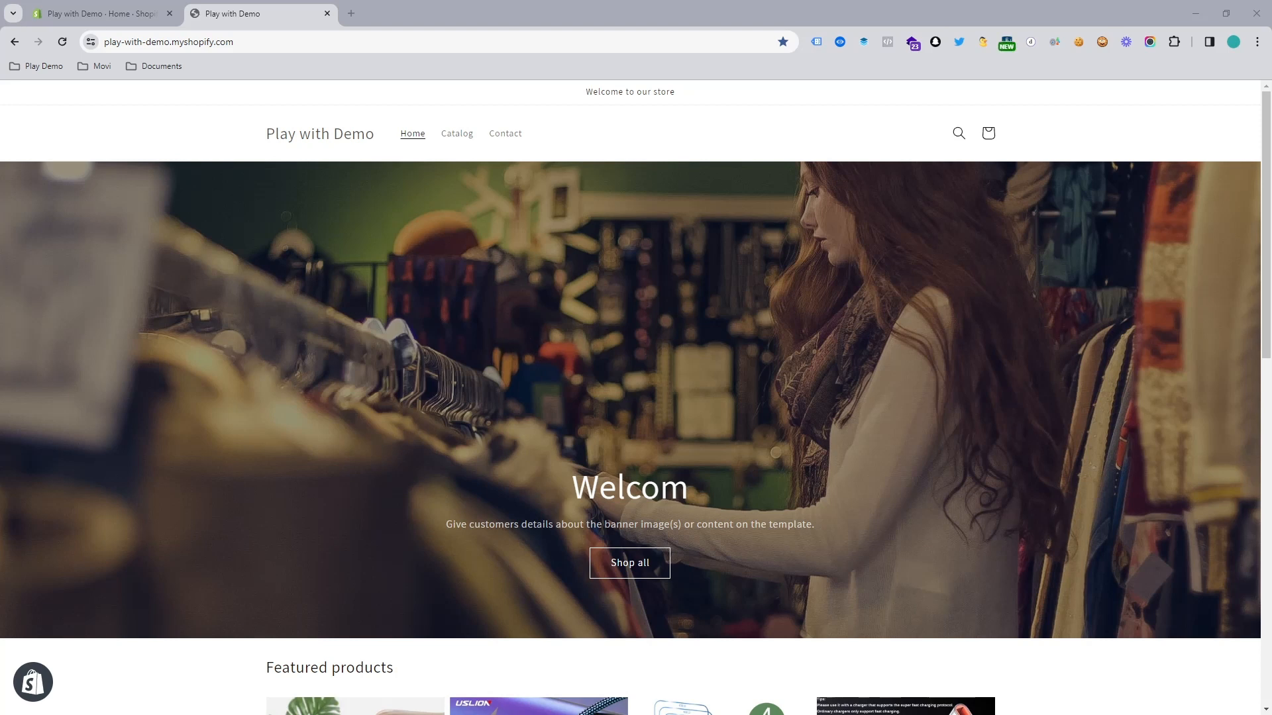
mouse_move(350, 526)
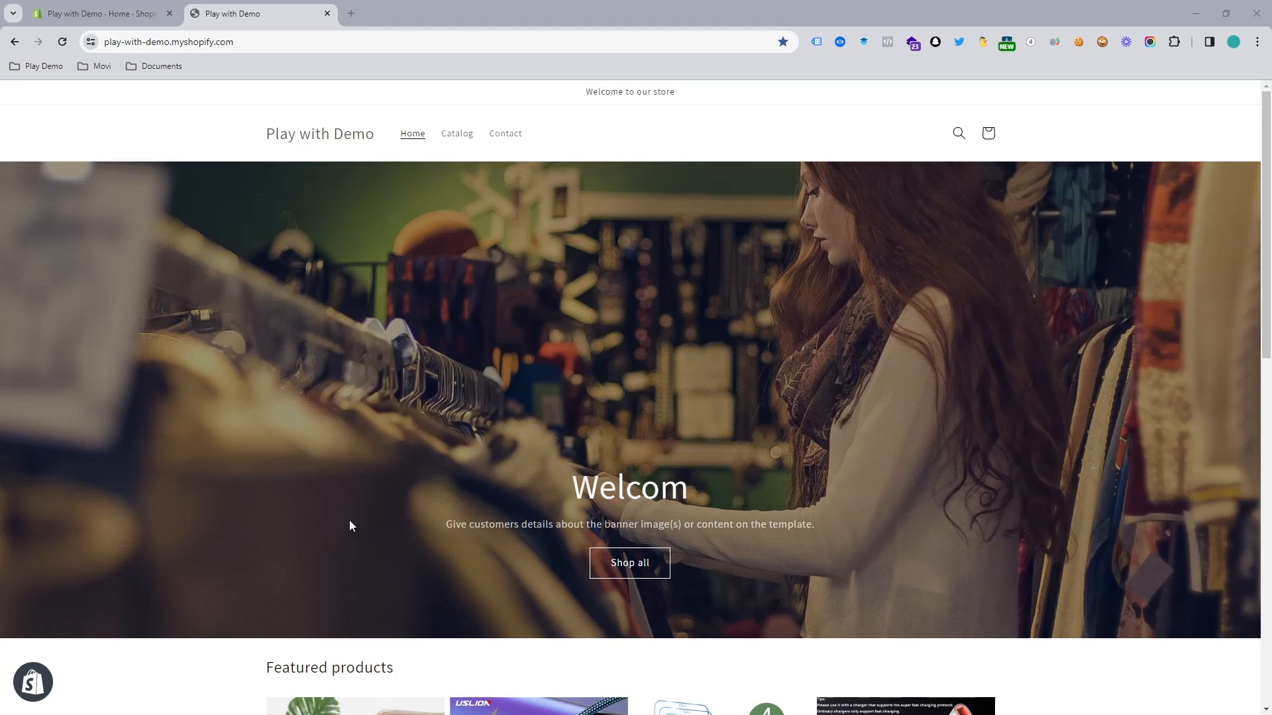
mouse_move(566, 330)
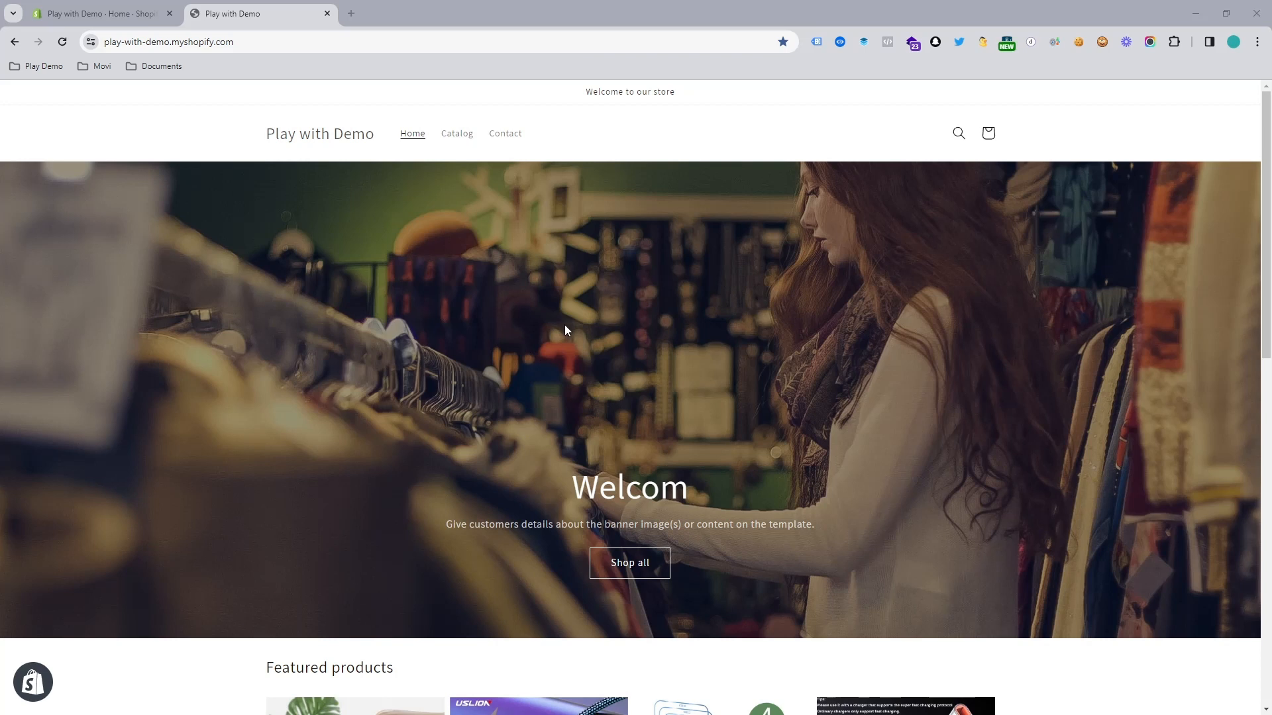
mouse_move(679, 268)
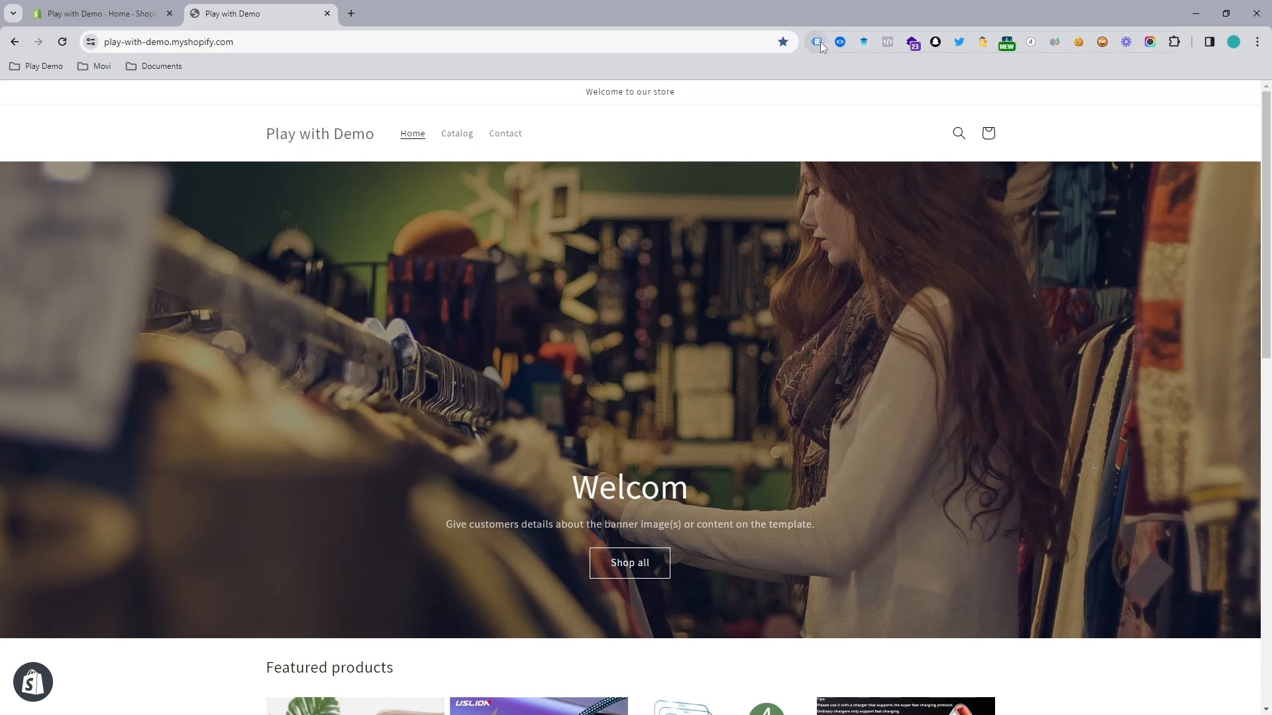
left_click(816, 42)
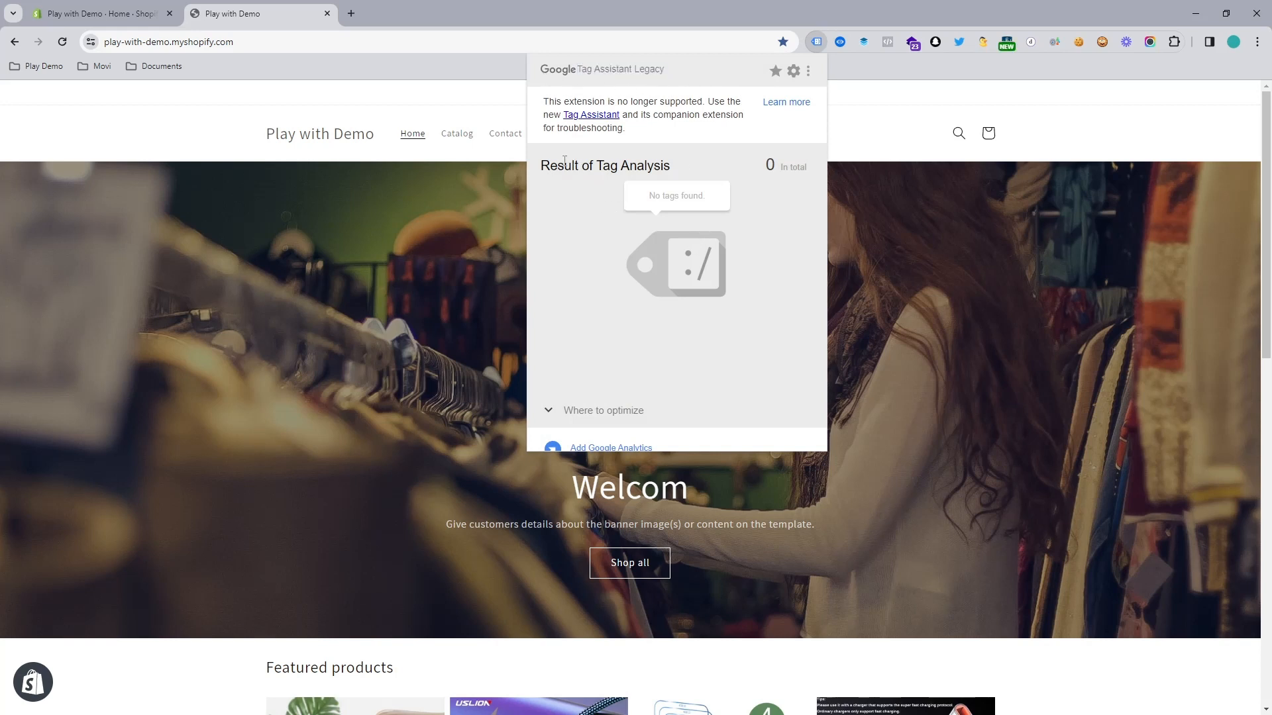
mouse_move(730, 330)
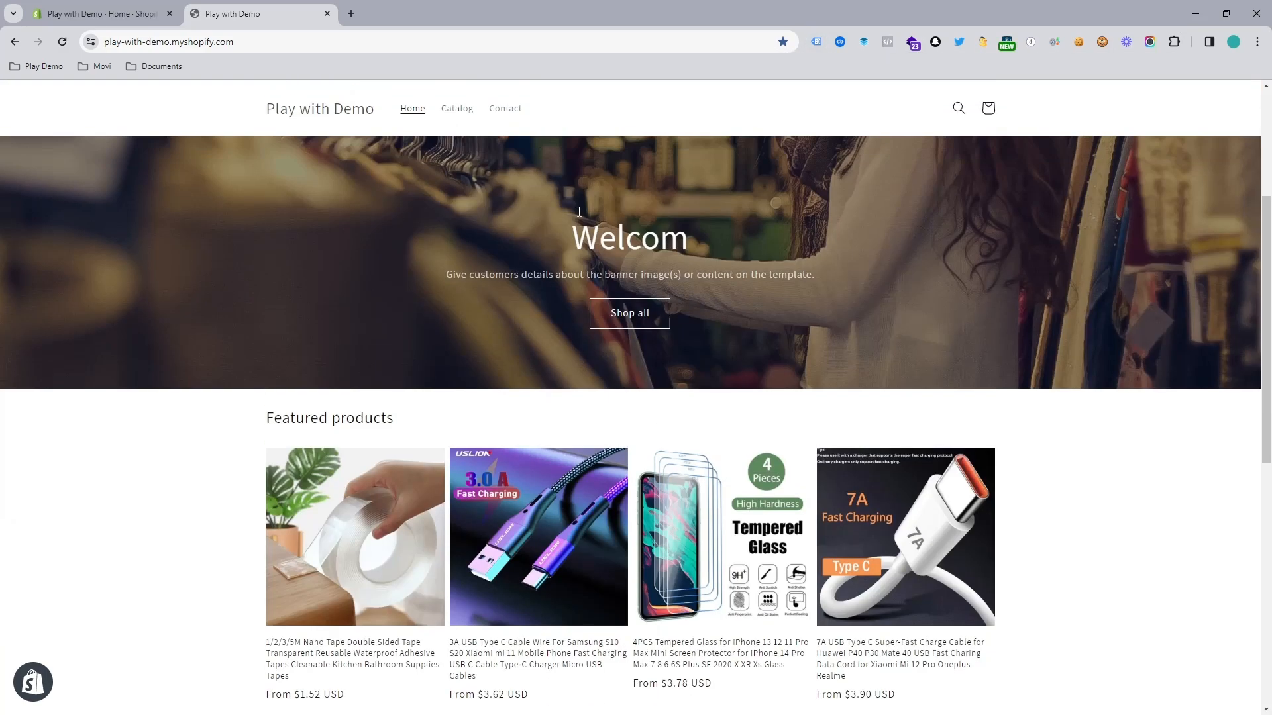
mouse_move(352, 14)
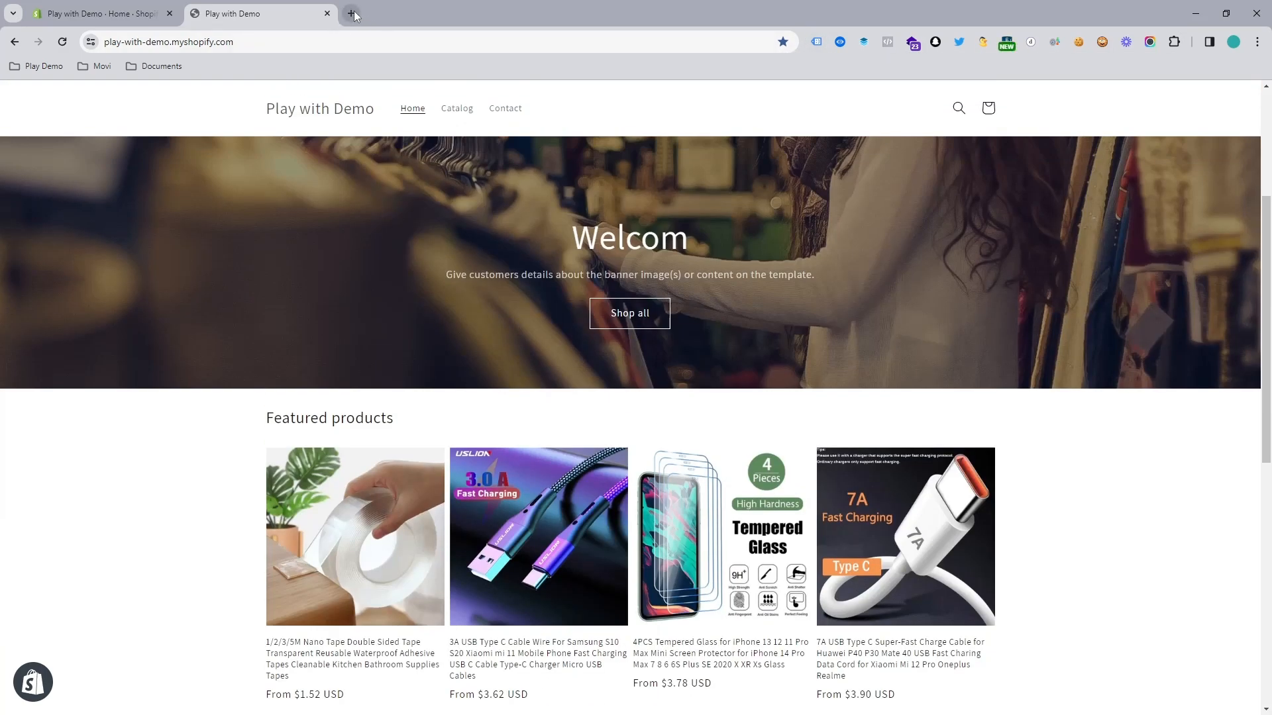
- Start a new Tag Manager account named Play with Demo
left_click(352, 13)
type("tagmanager.google.com")
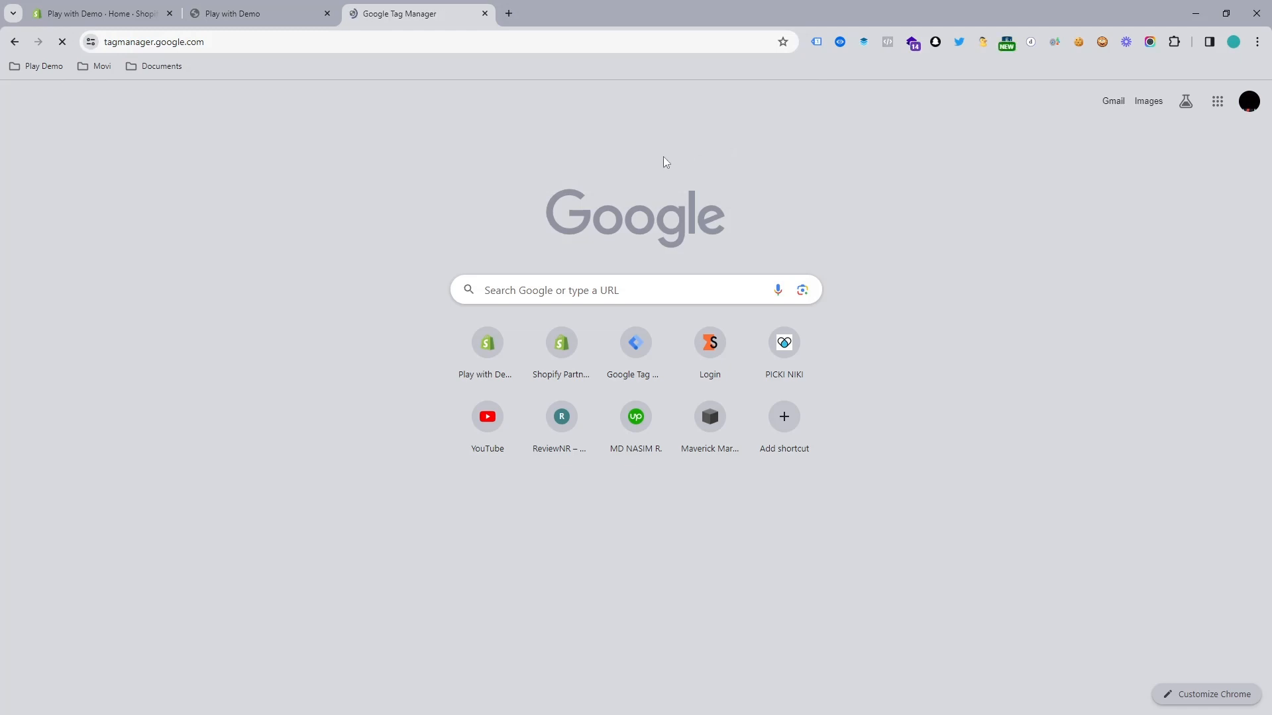
left_click(635, 342)
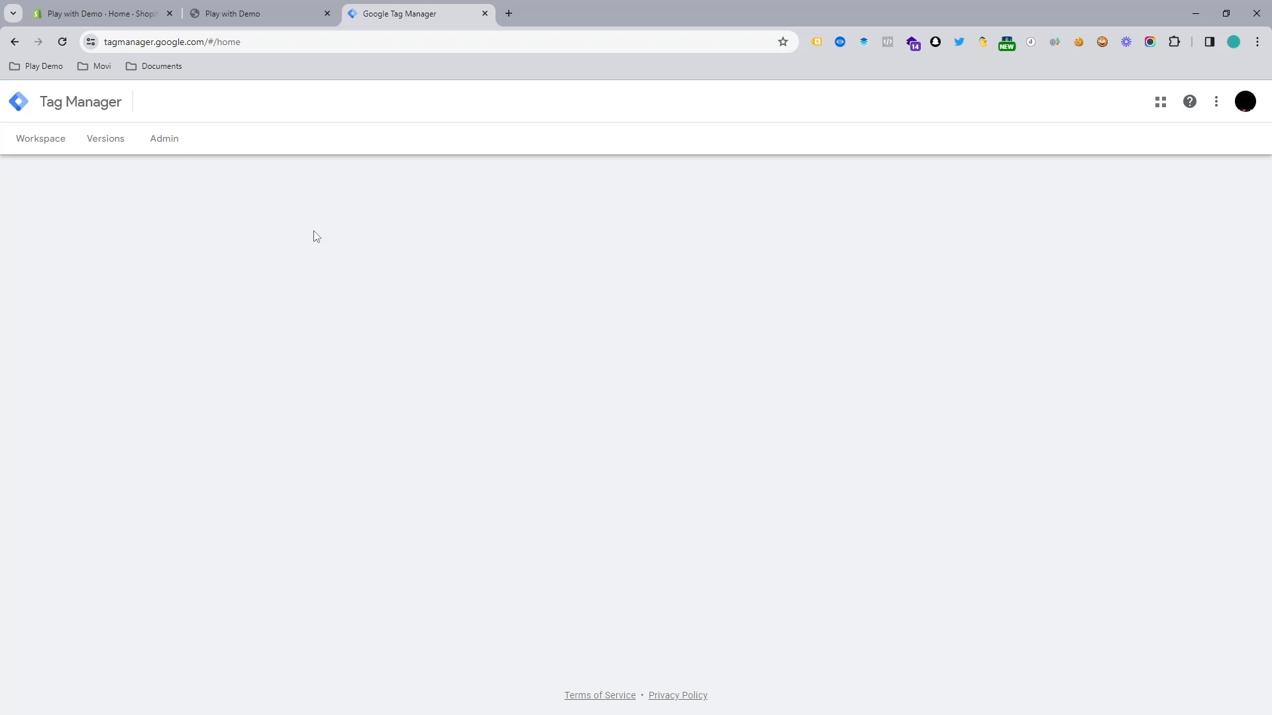
left_click(164, 138)
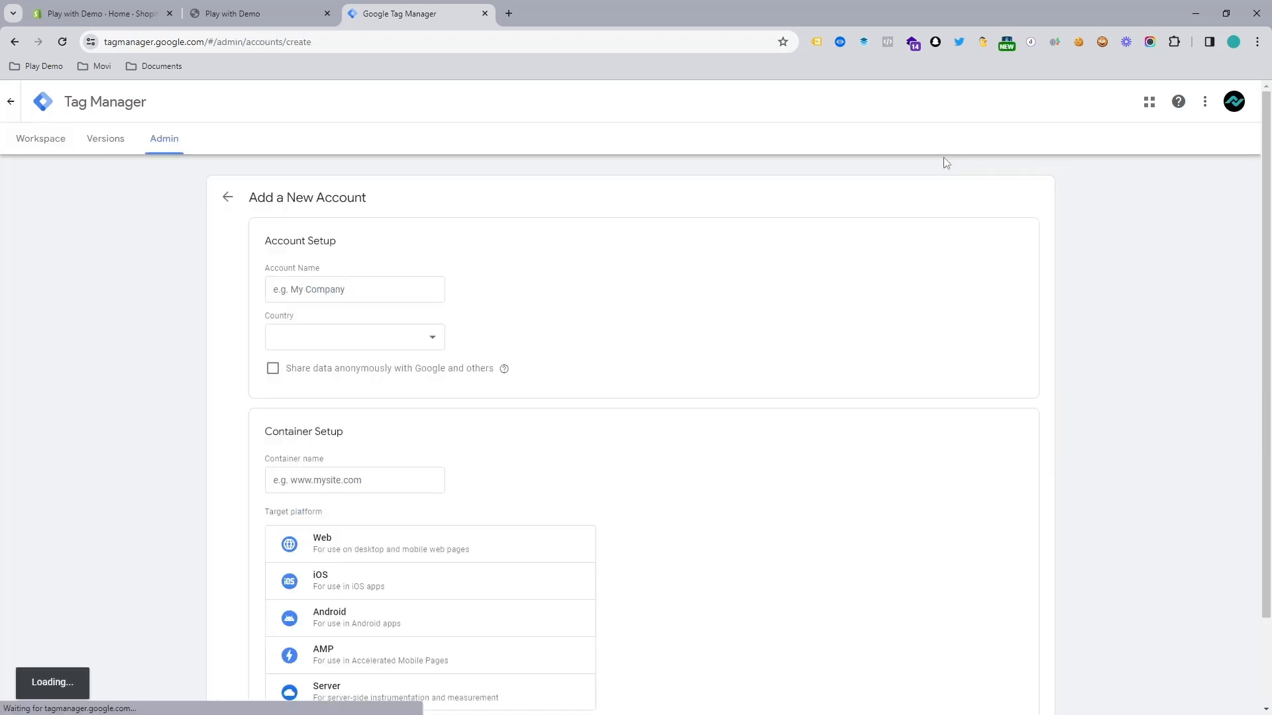
left_click(353, 290)
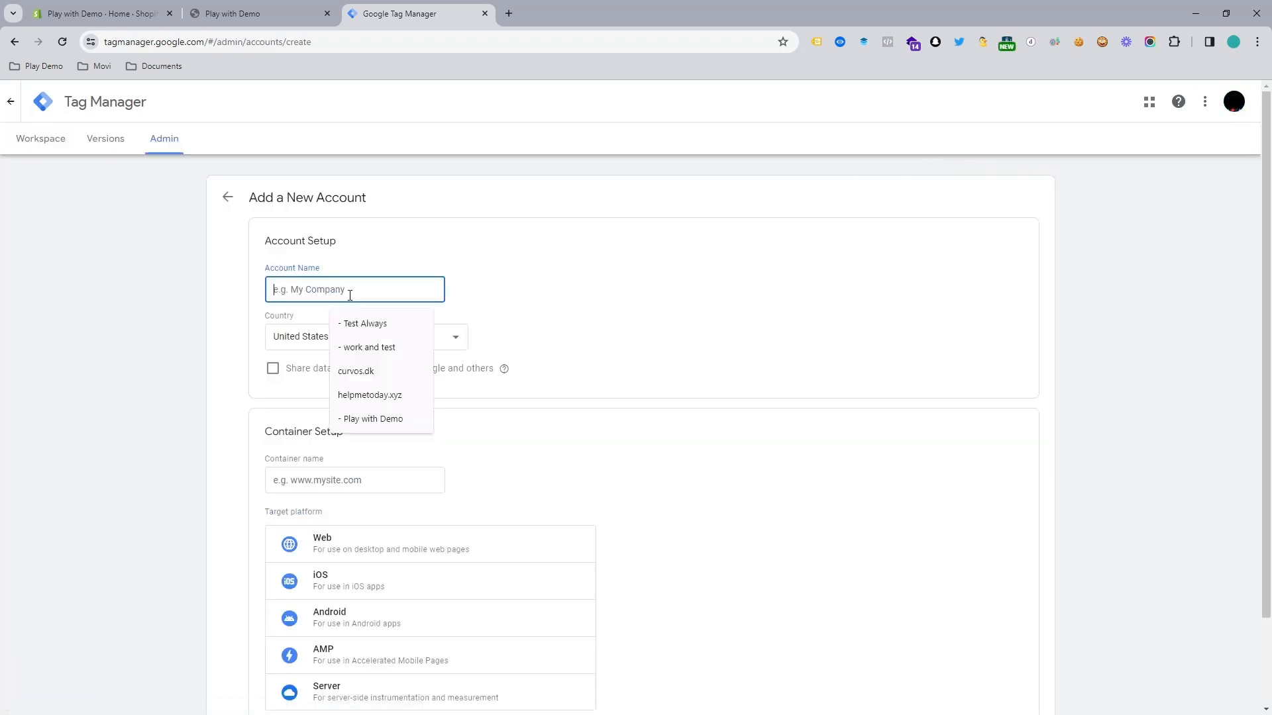
type("f")
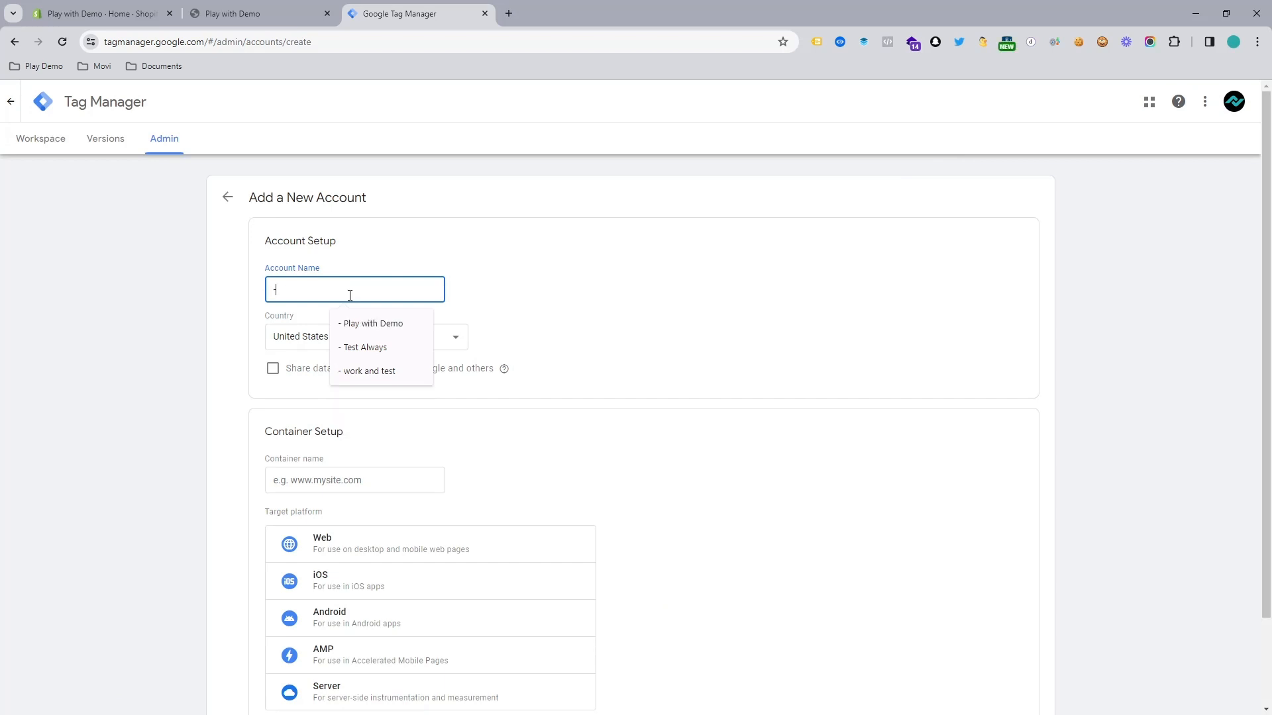
left_click(371, 323)
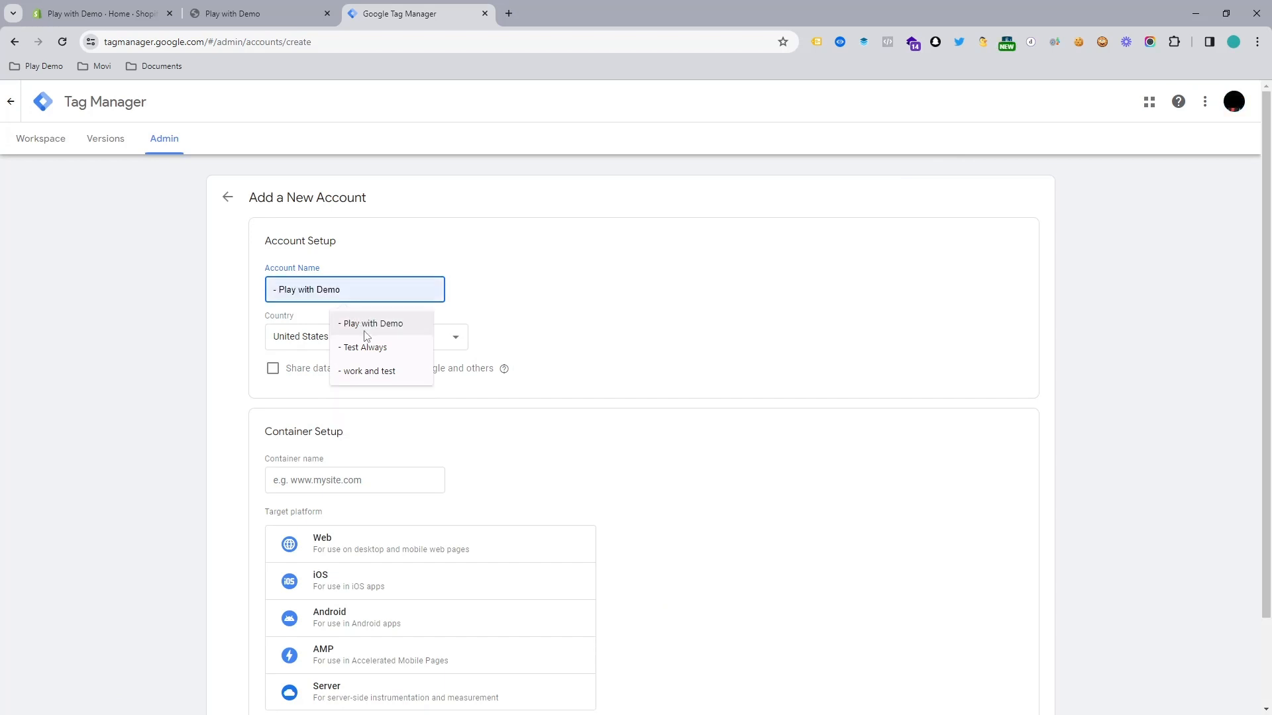
- Keep United States as country, name the container play-with-demo after the store, targeting Web
left_click(366, 336)
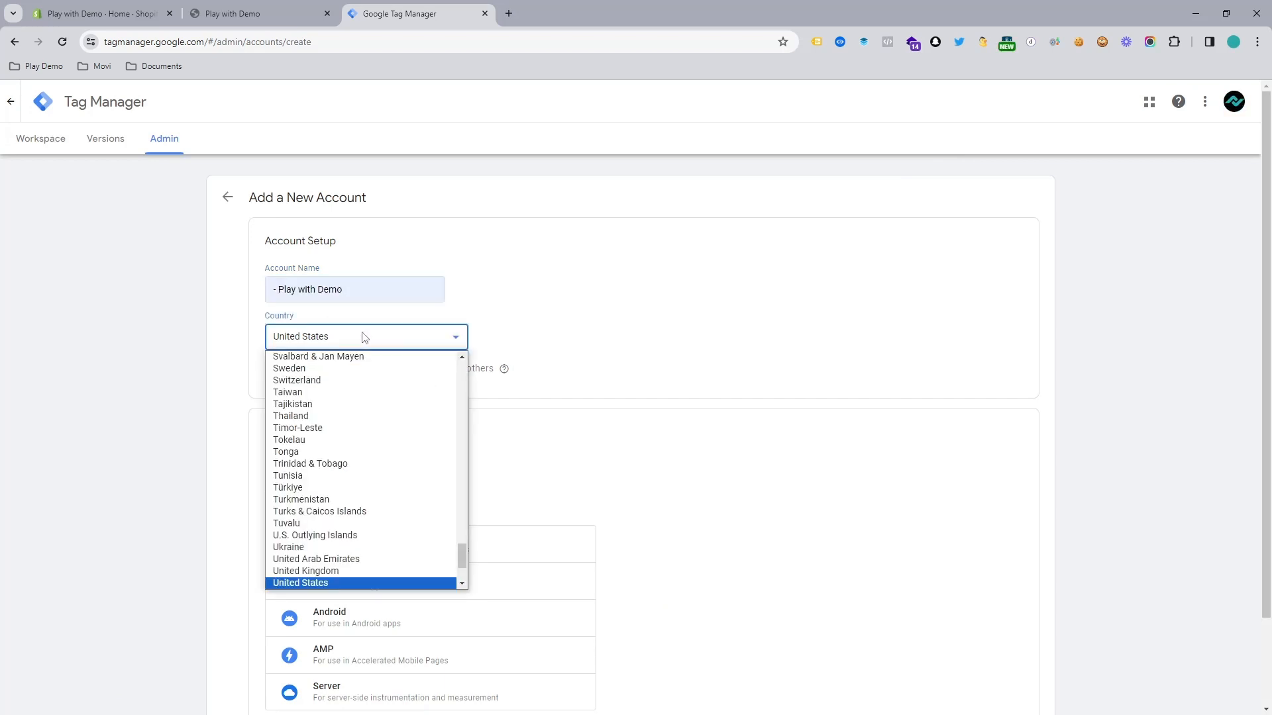
left_click(301, 583)
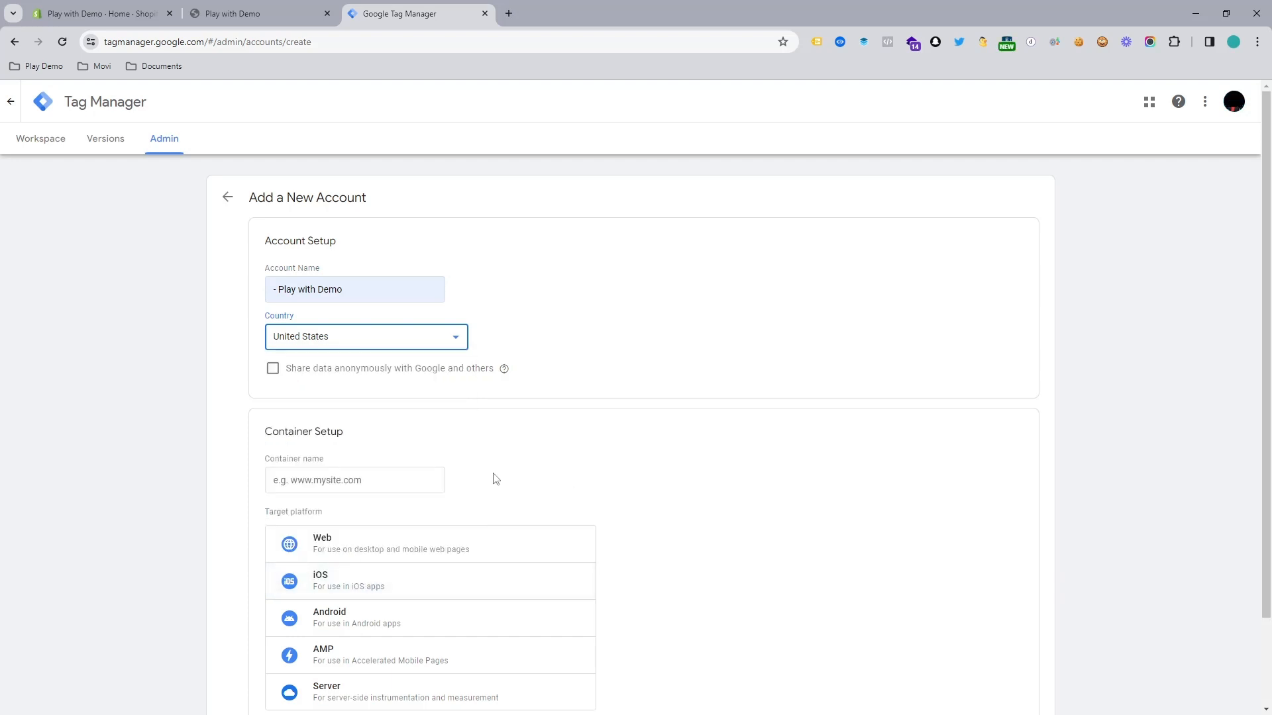
left_click(260, 14)
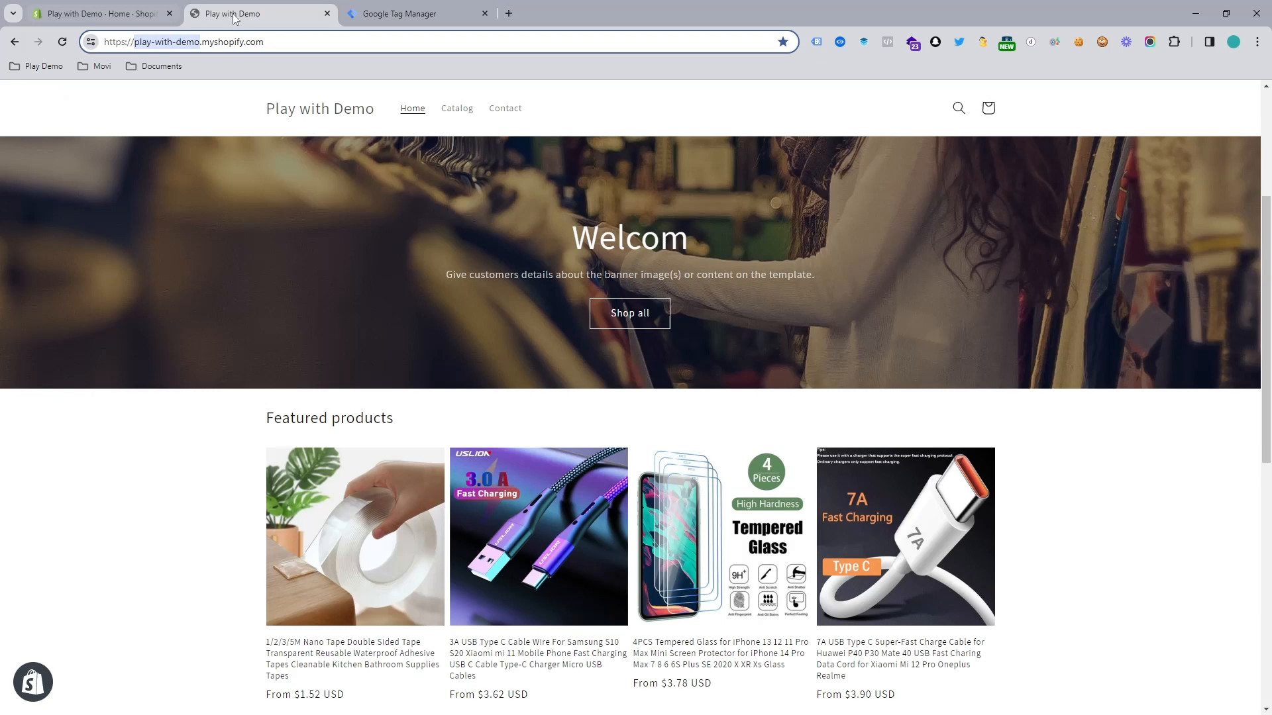
left_click(416, 14)
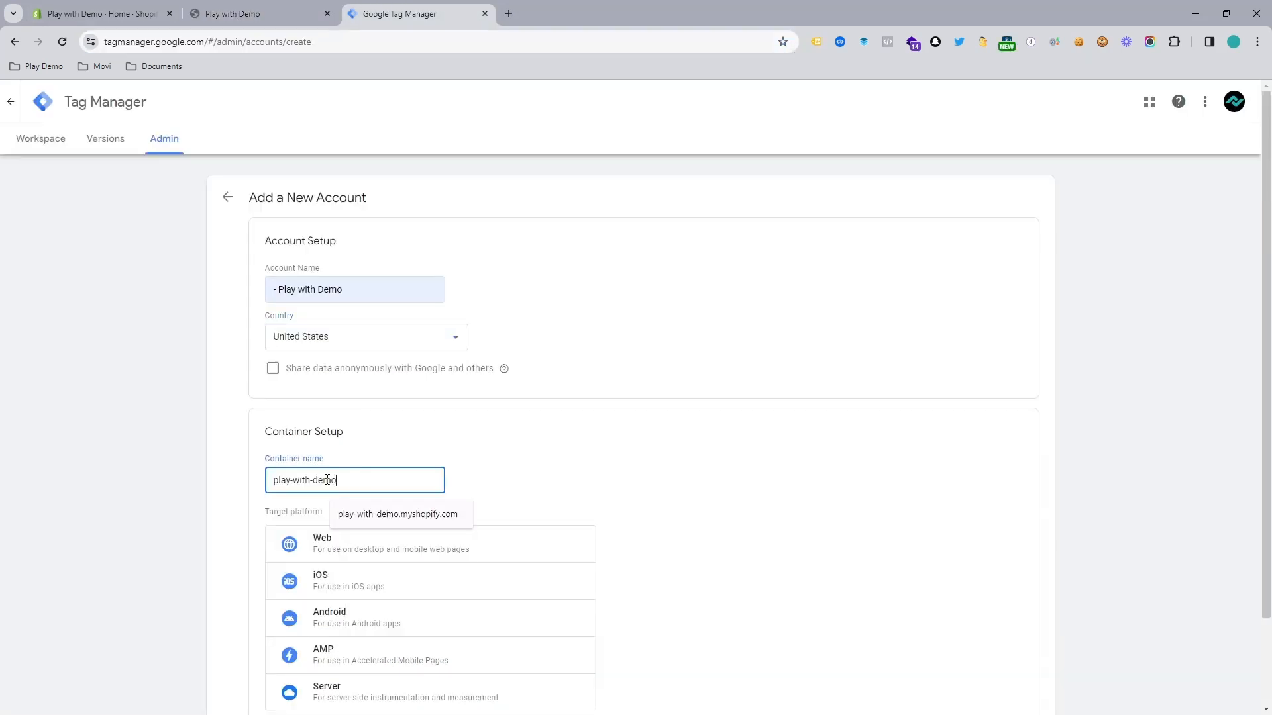
mouse_move(371, 572)
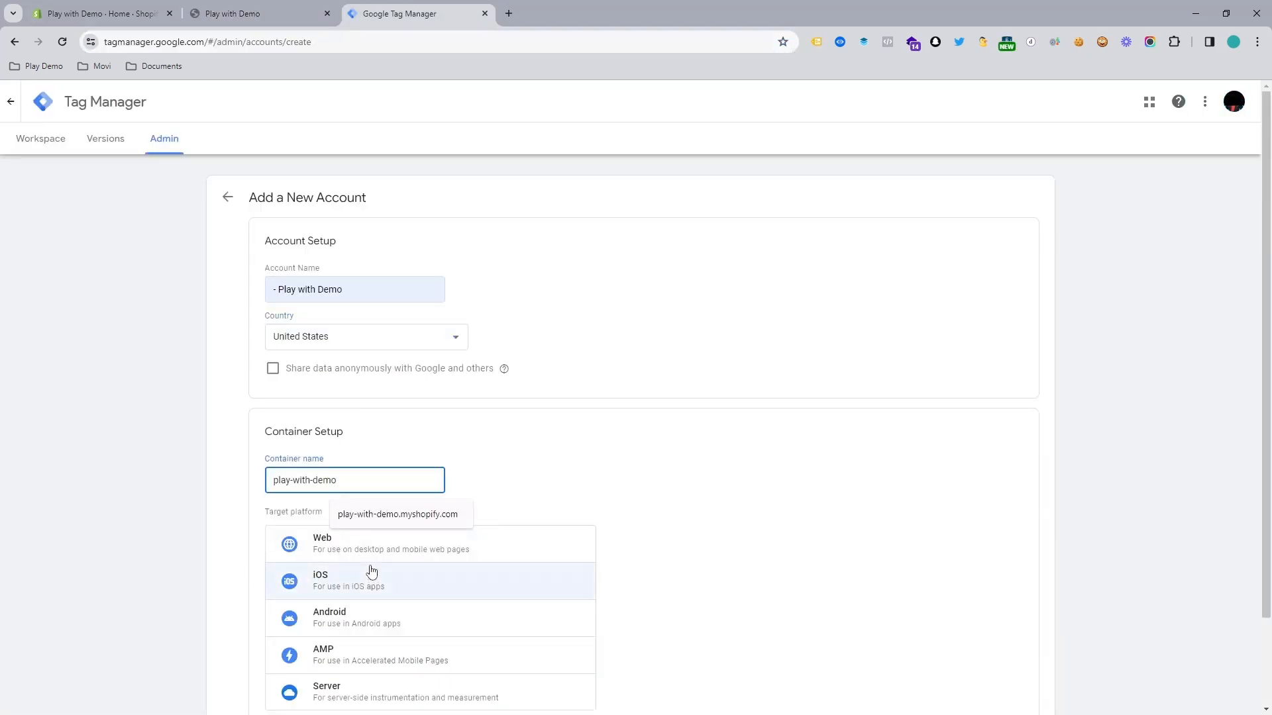
left_click(390, 543)
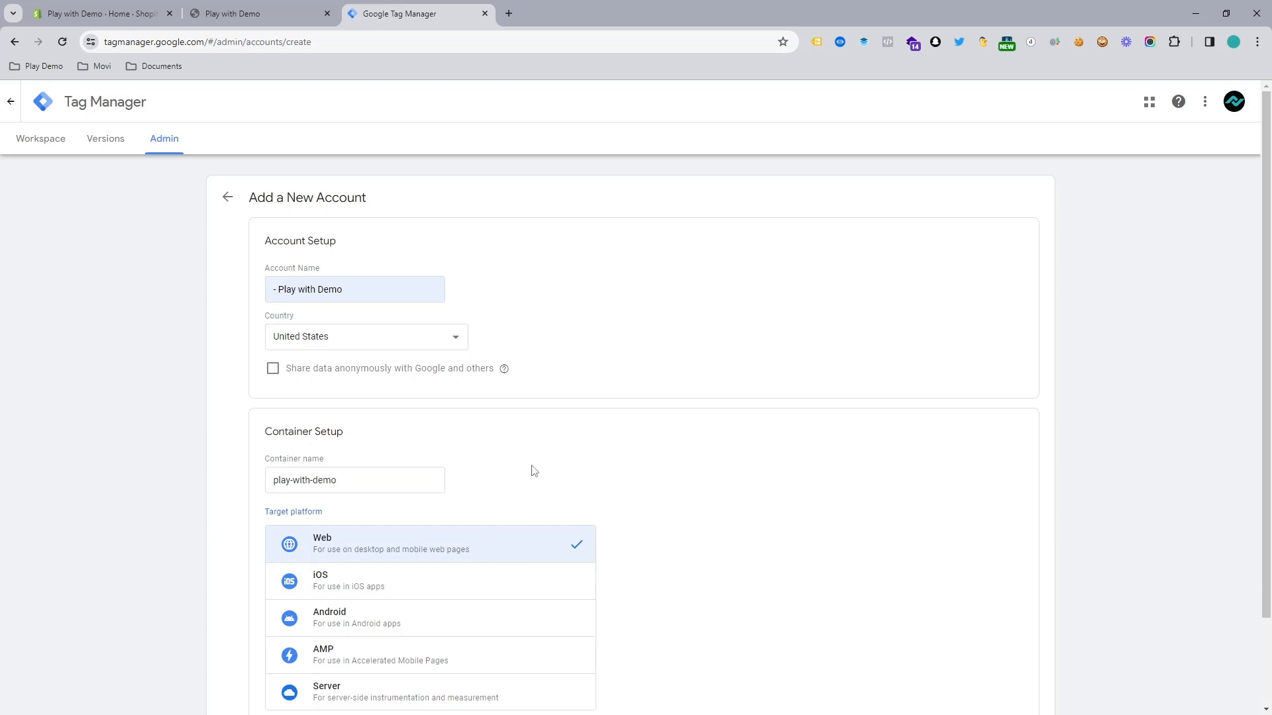
- Create the account and container, copy the head snippet, and go to the live storefront
left_click(286, 650)
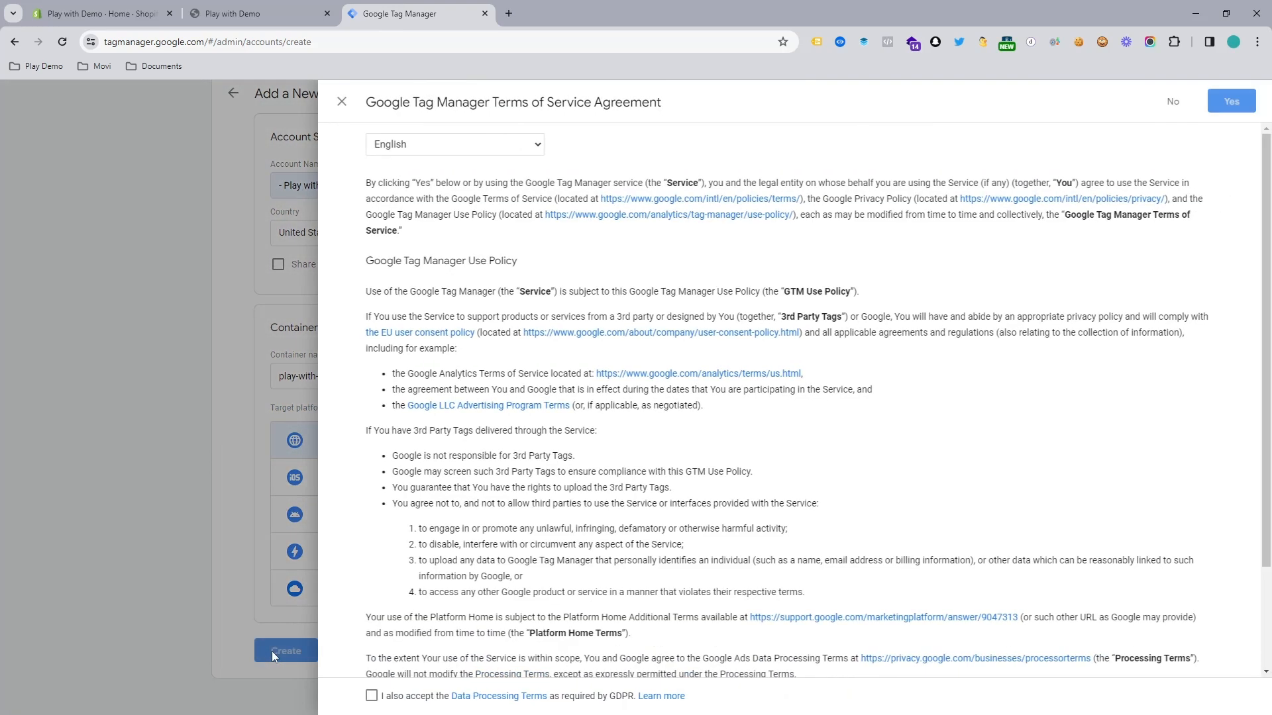
scroll("down", 3)
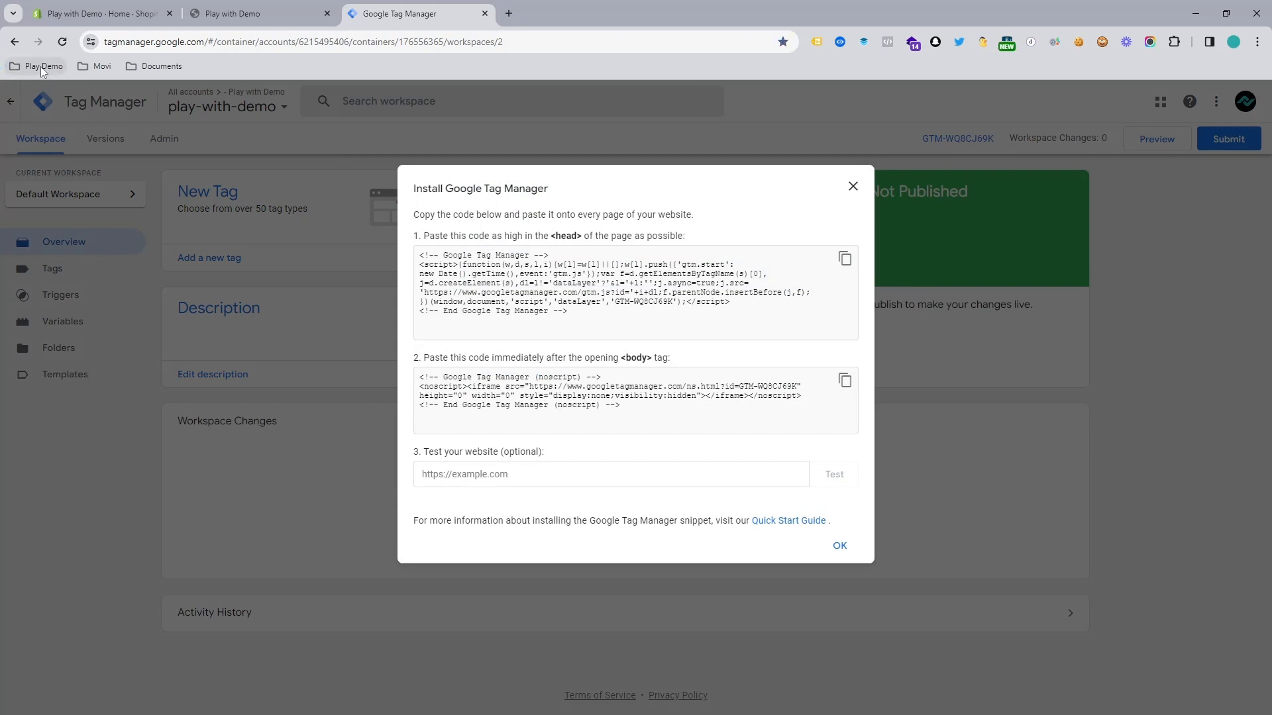
mouse_move(254, 114)
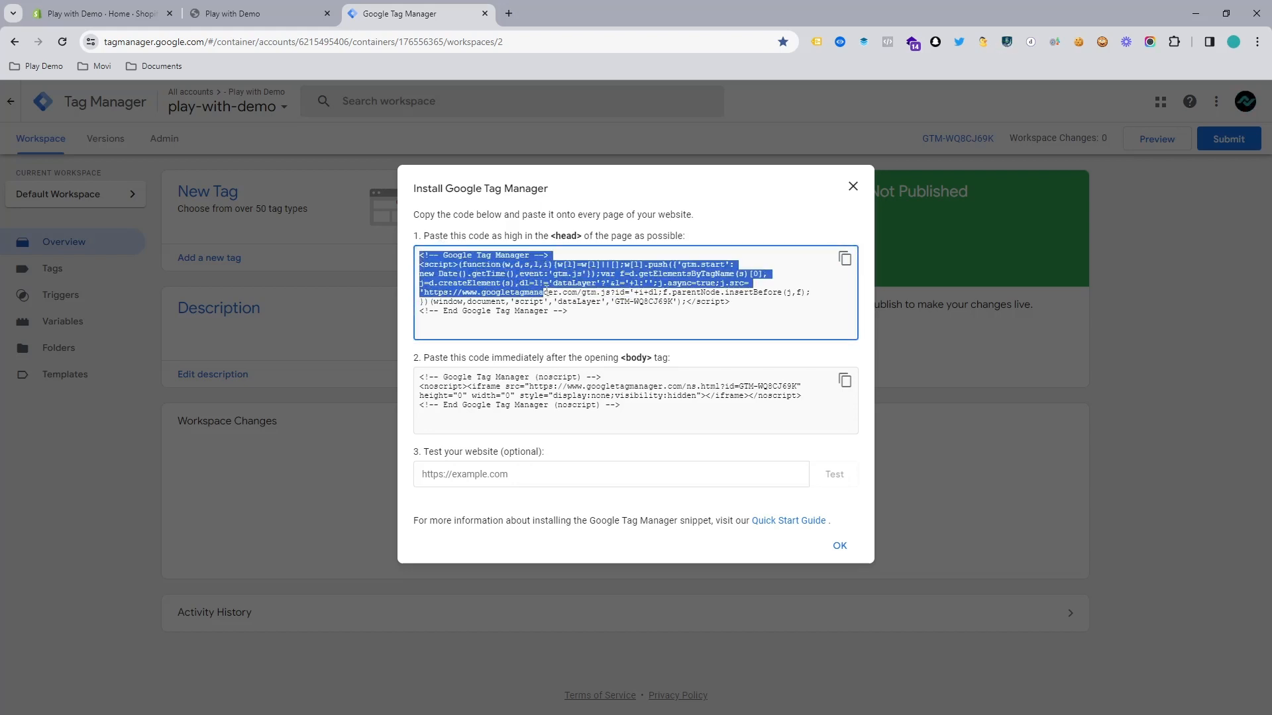
left_click(822, 283)
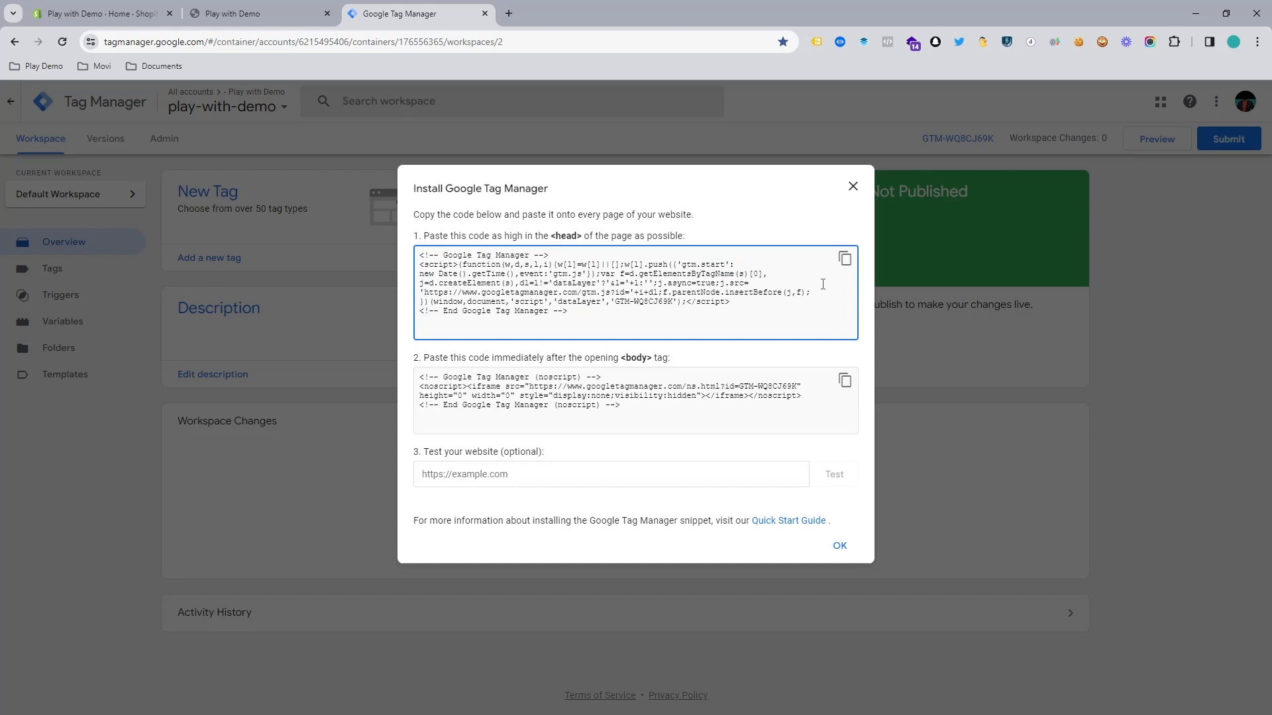
left_click(844, 258)
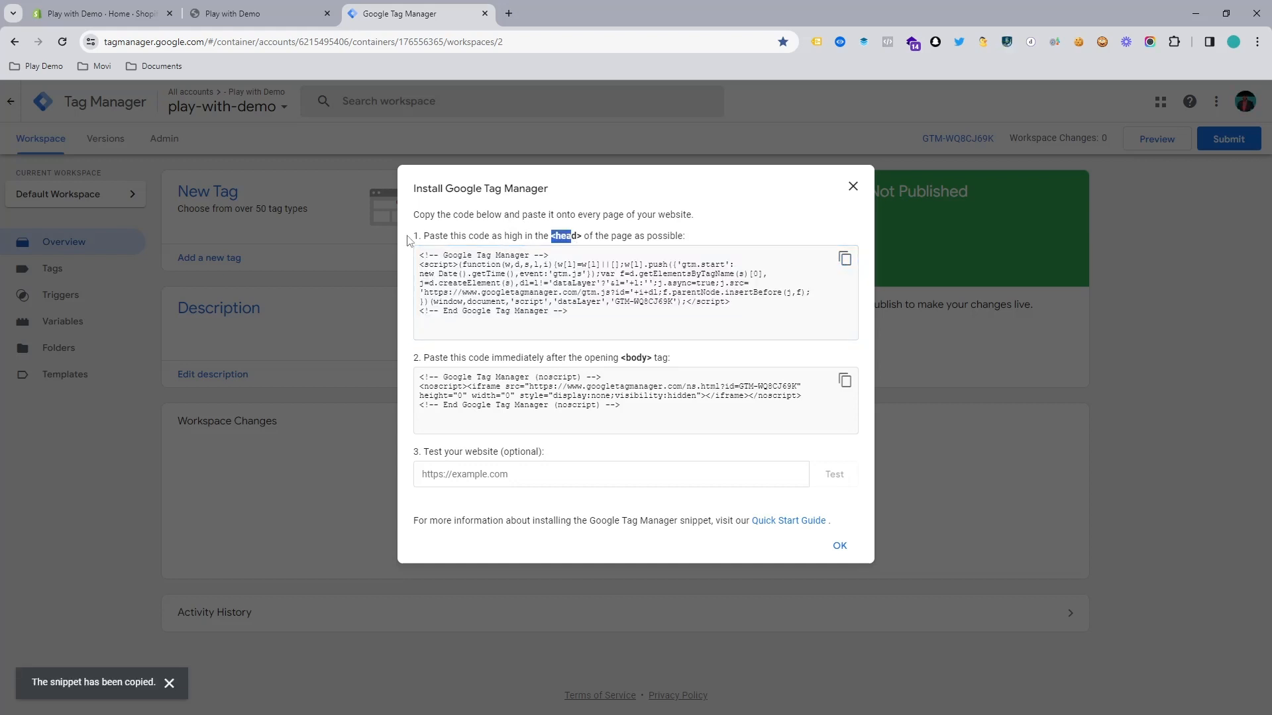
triple_click(551, 236)
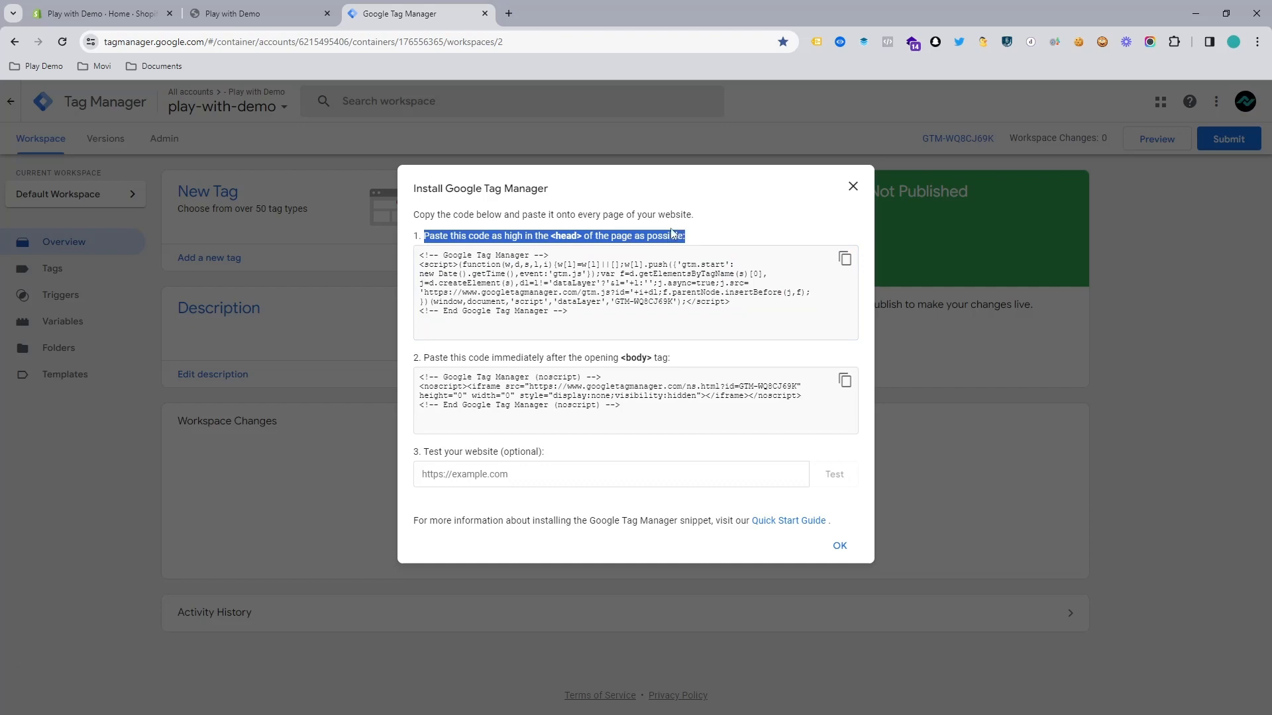
left_click(260, 13)
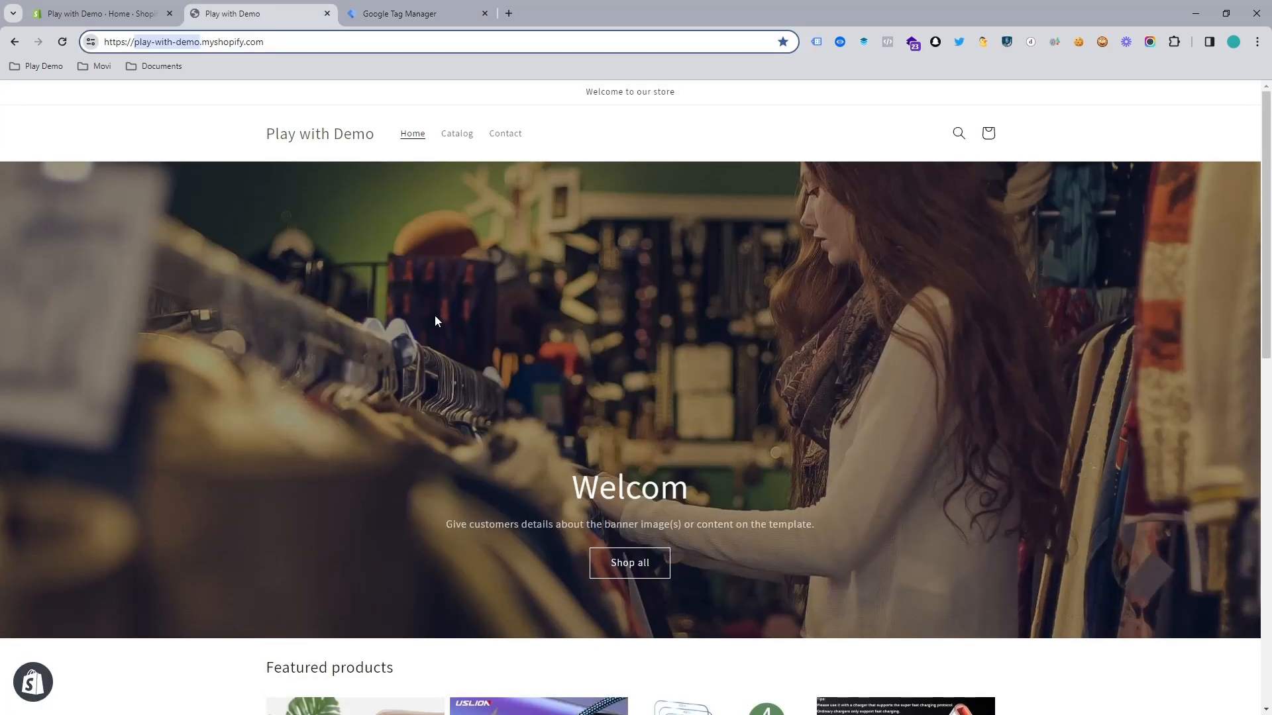
- In Shopify admin, go to Online Store > Themes and choose Edit code for the Dawn theme
left_click(97, 13)
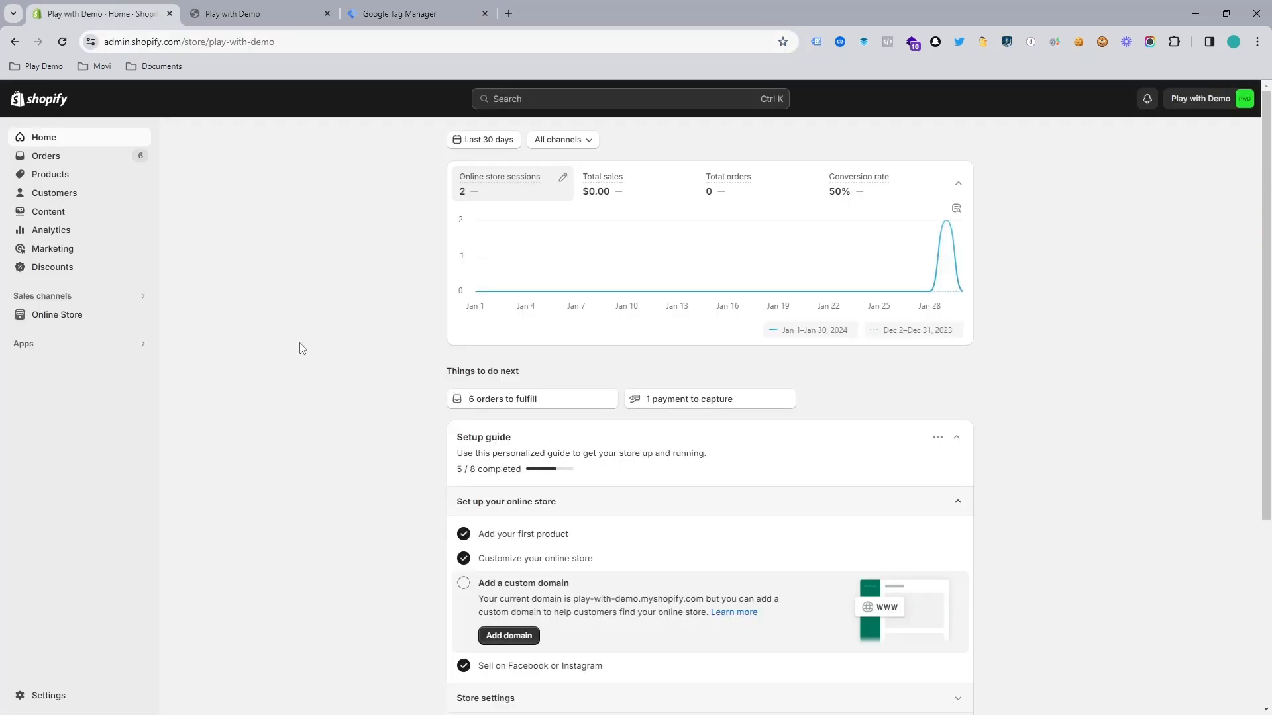
mouse_move(249, 367)
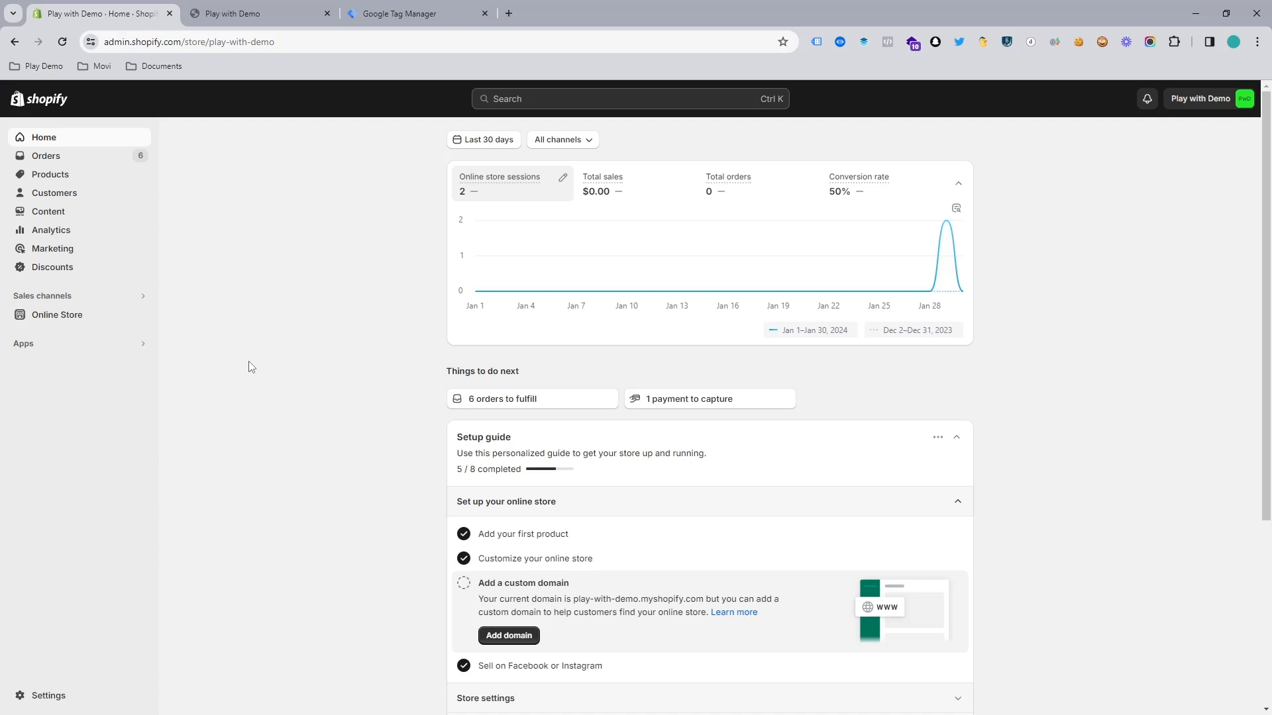
mouse_move(346, 357)
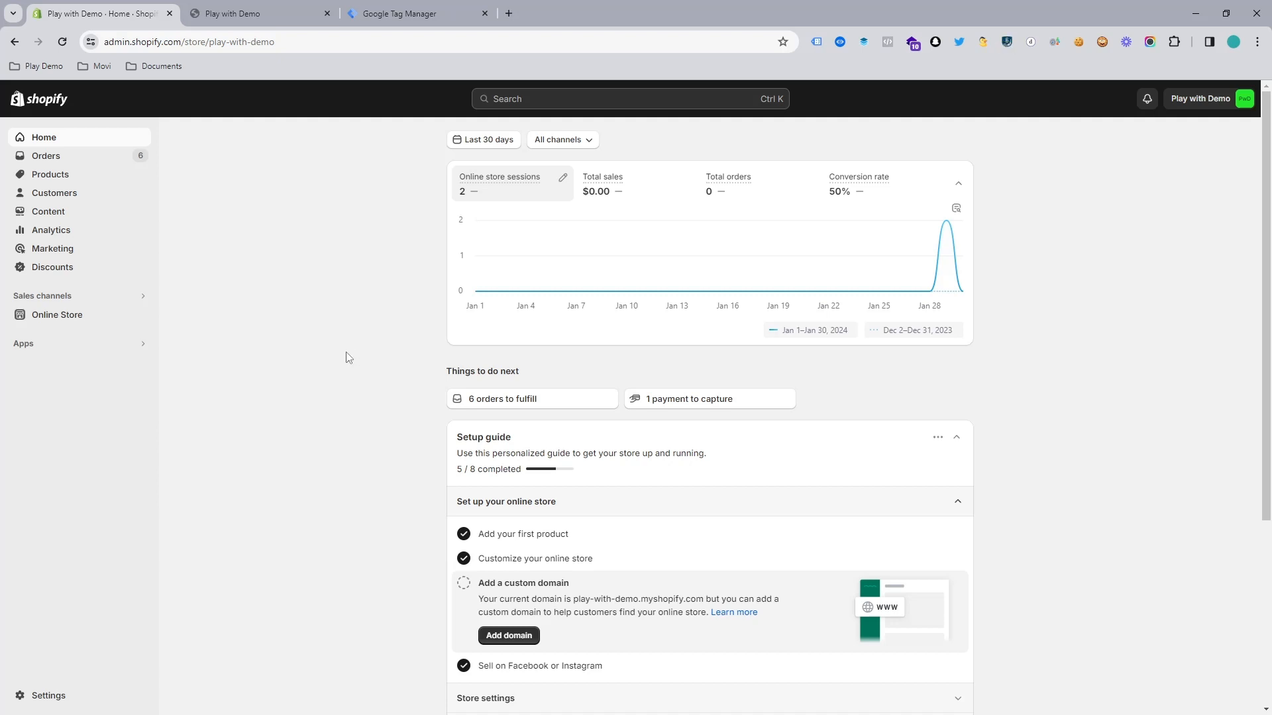
mouse_move(78, 398)
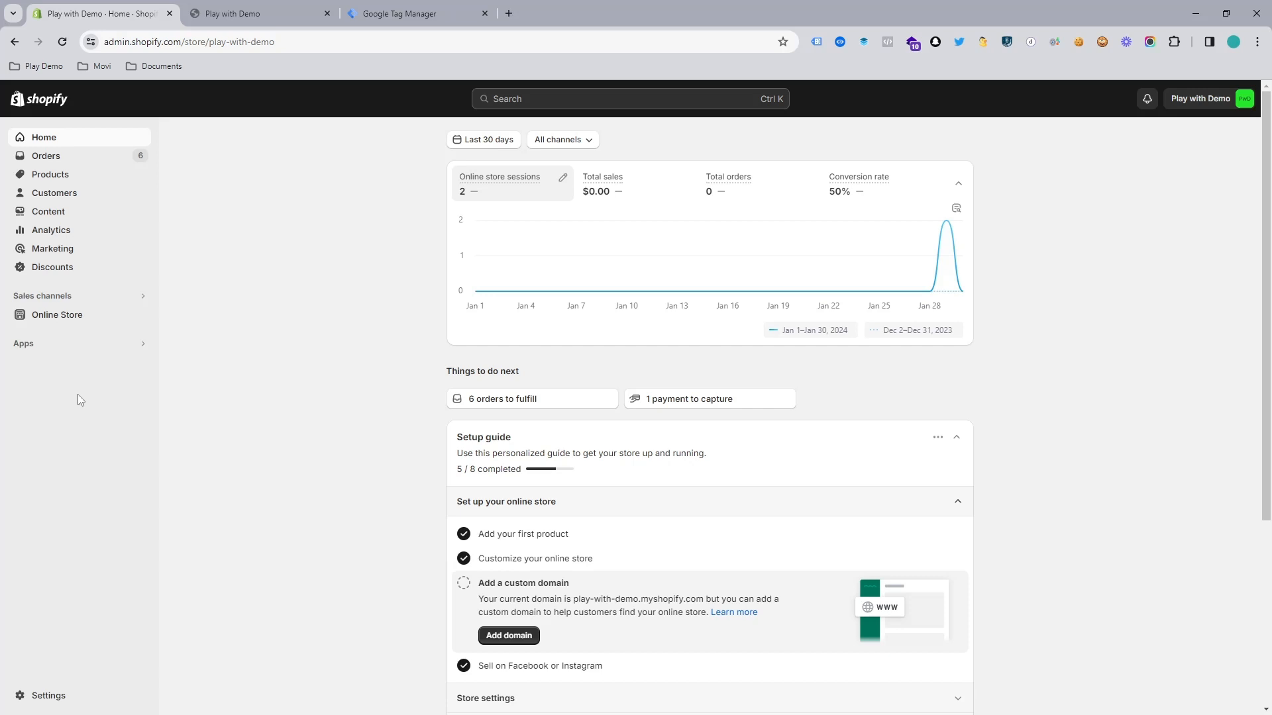
left_click(57, 315)
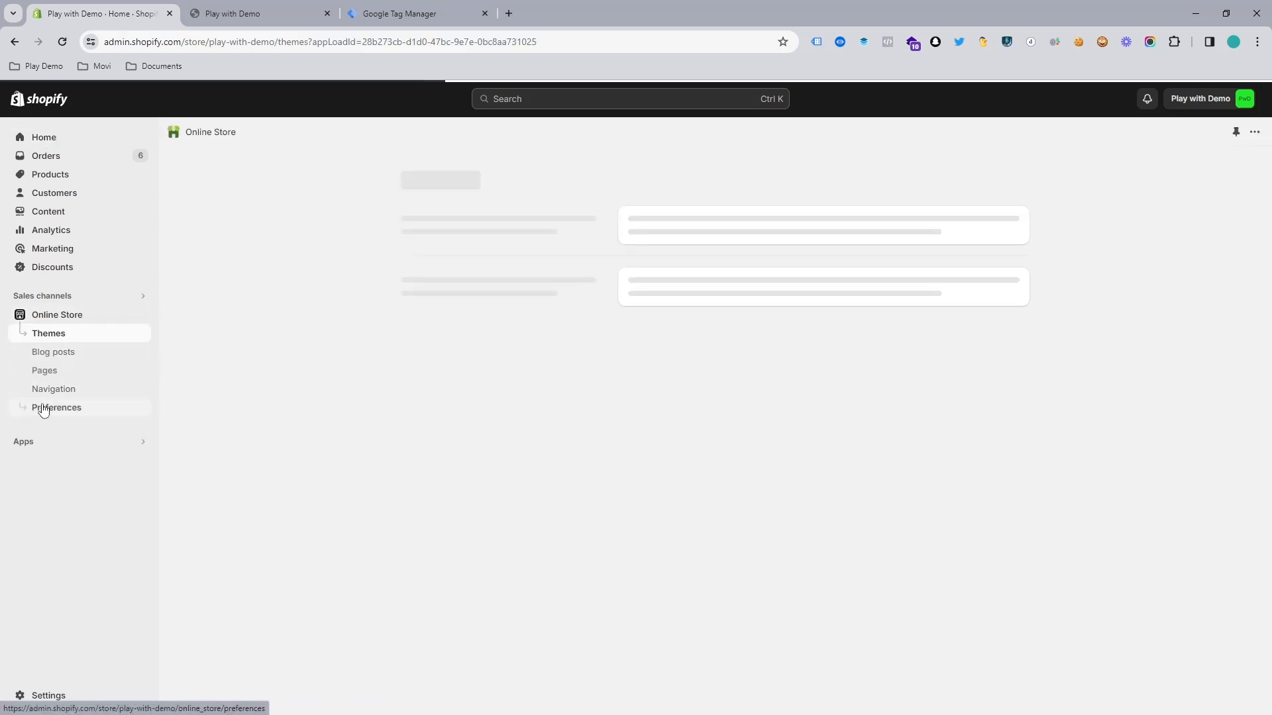
left_click(48, 333)
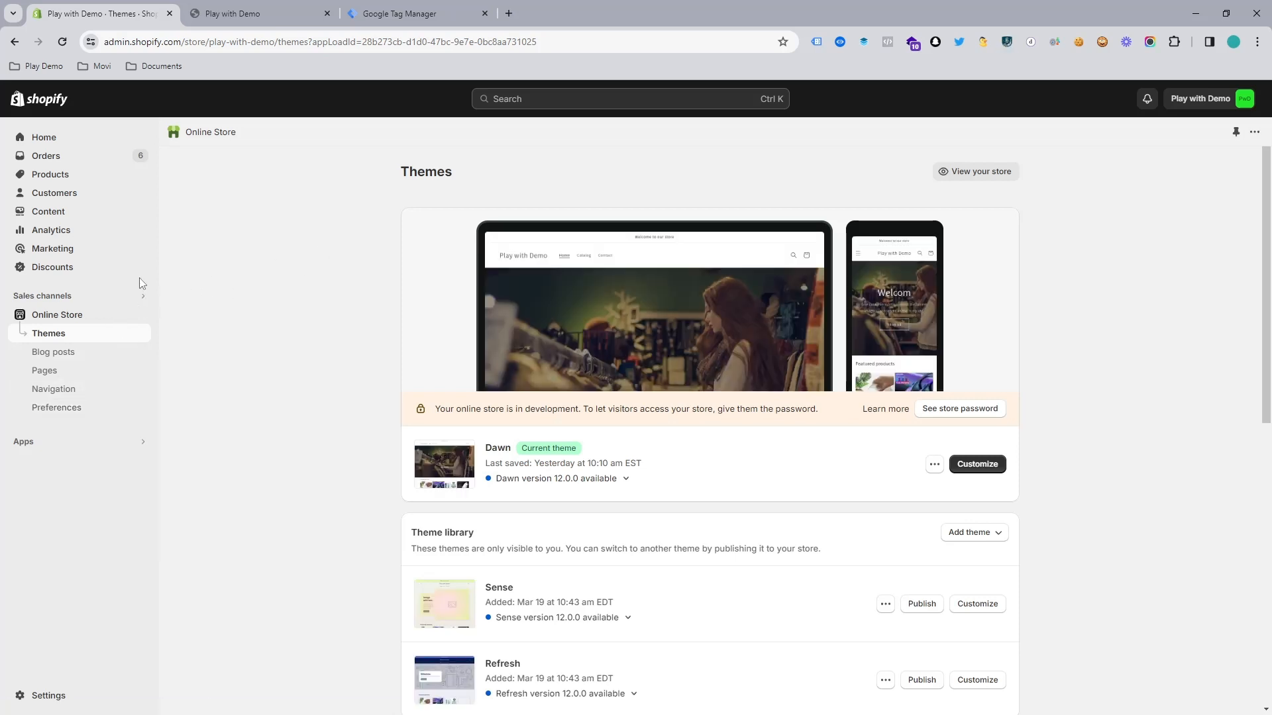
mouse_move(941, 471)
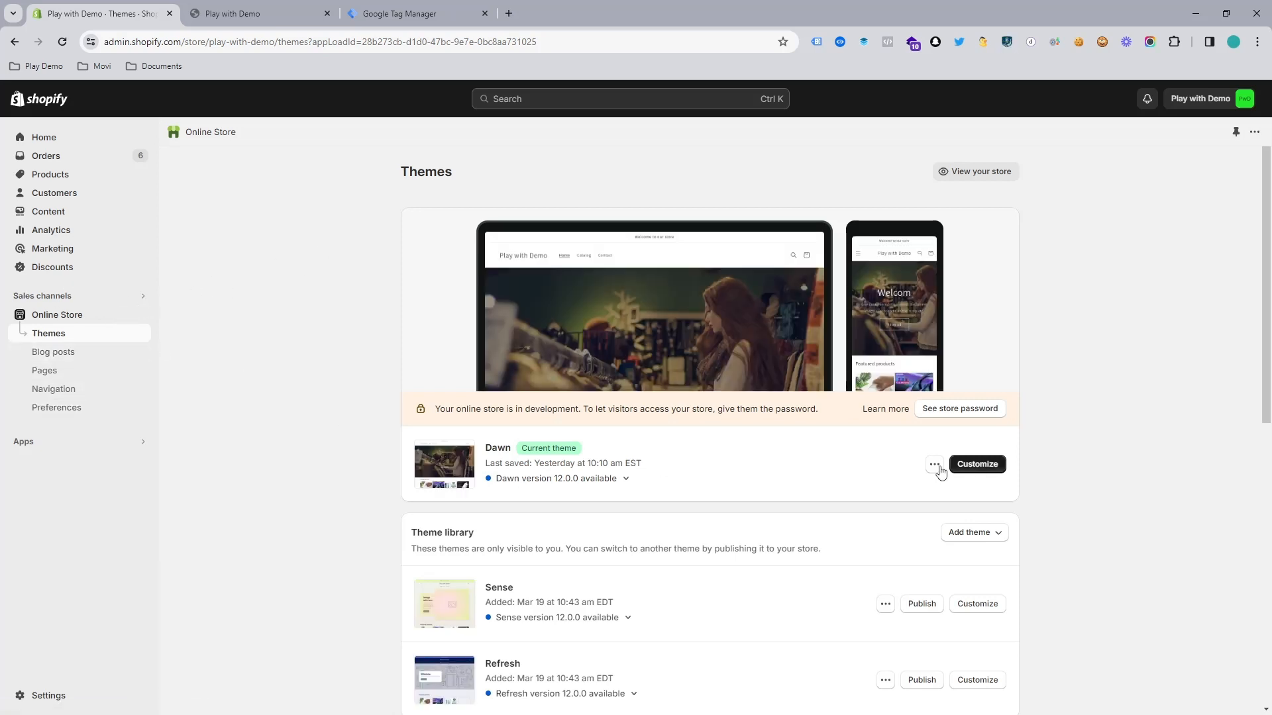
left_click(934, 463)
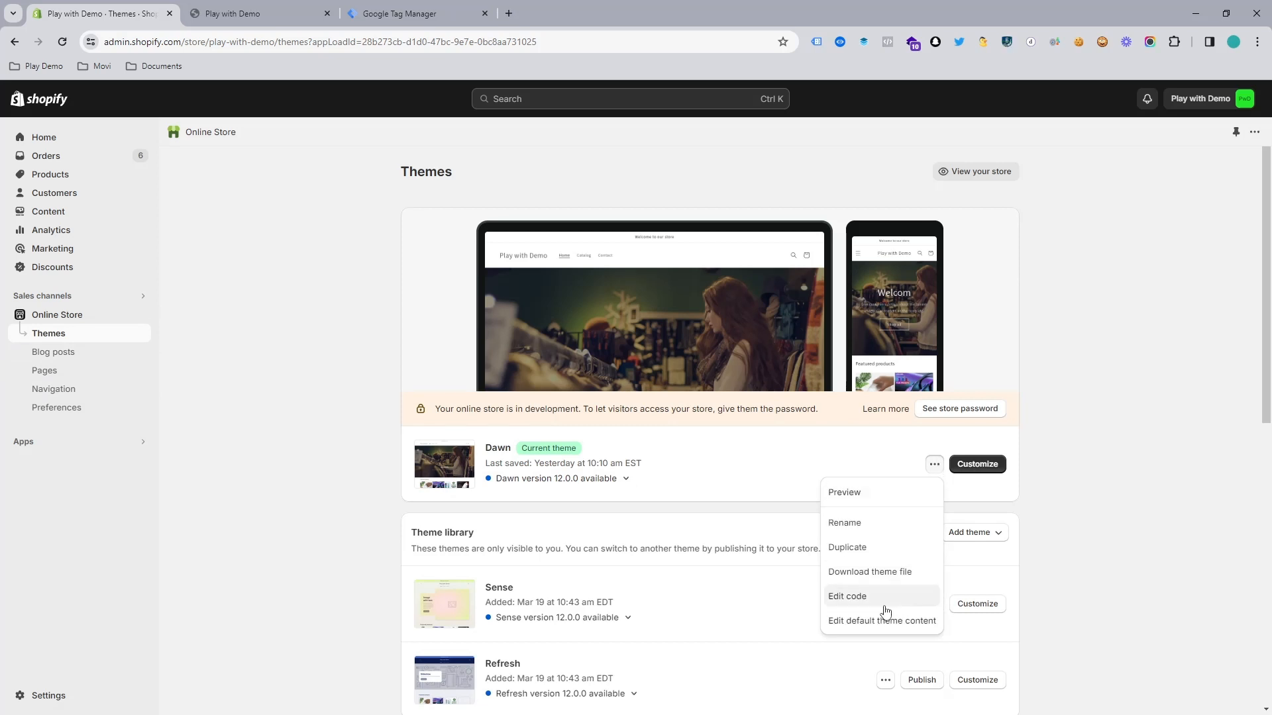
left_click(846, 596)
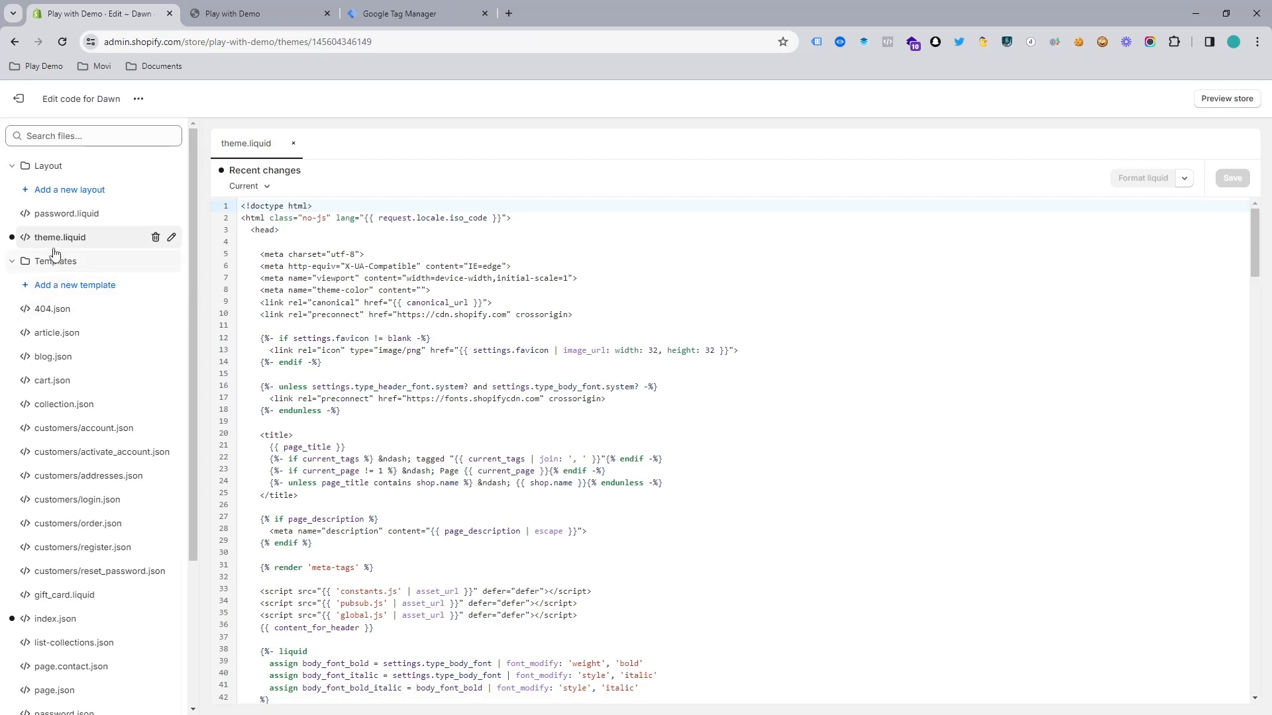
- Expand the Layout folder and open password.liquid beside theme.liquid
left_click(47, 165)
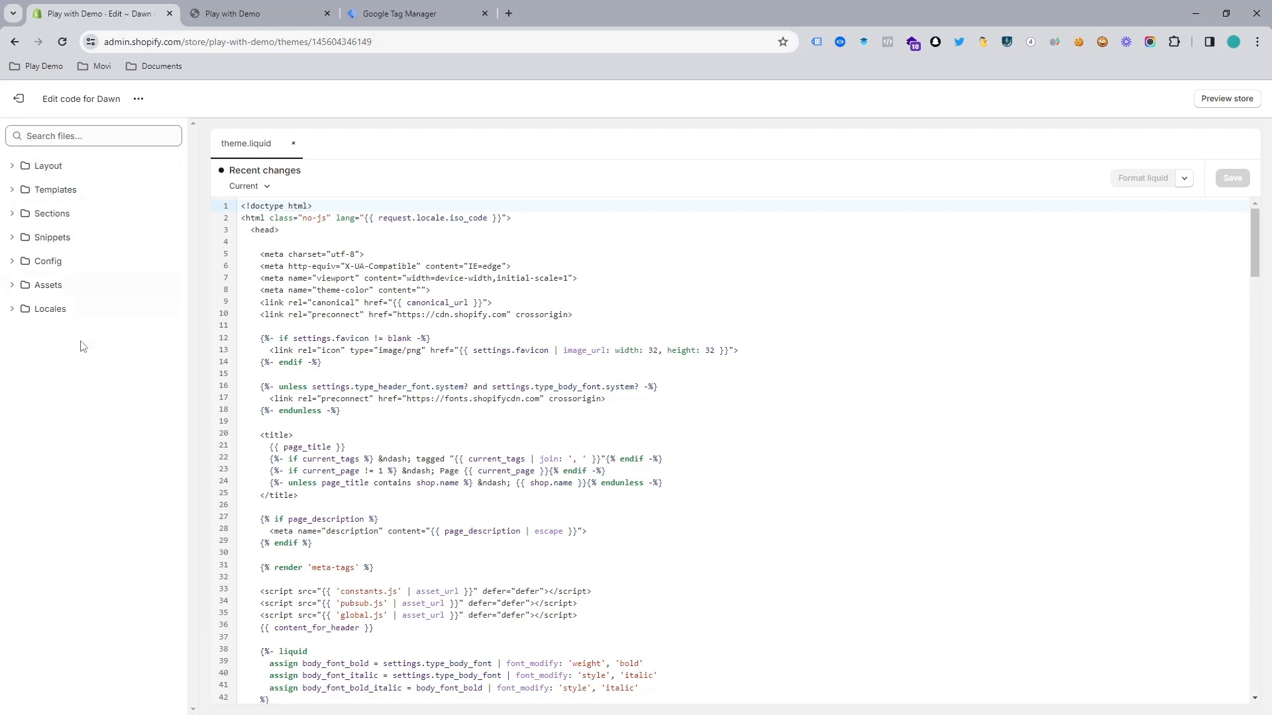
mouse_move(67, 189)
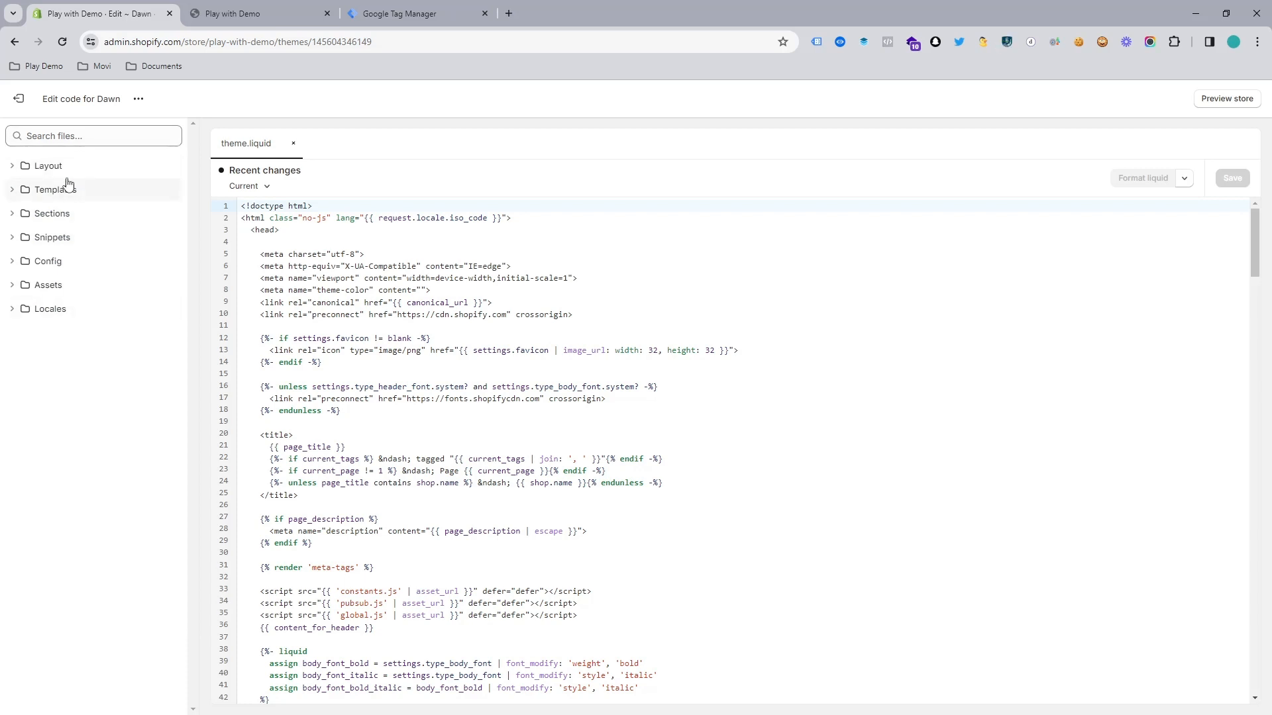
left_click(48, 166)
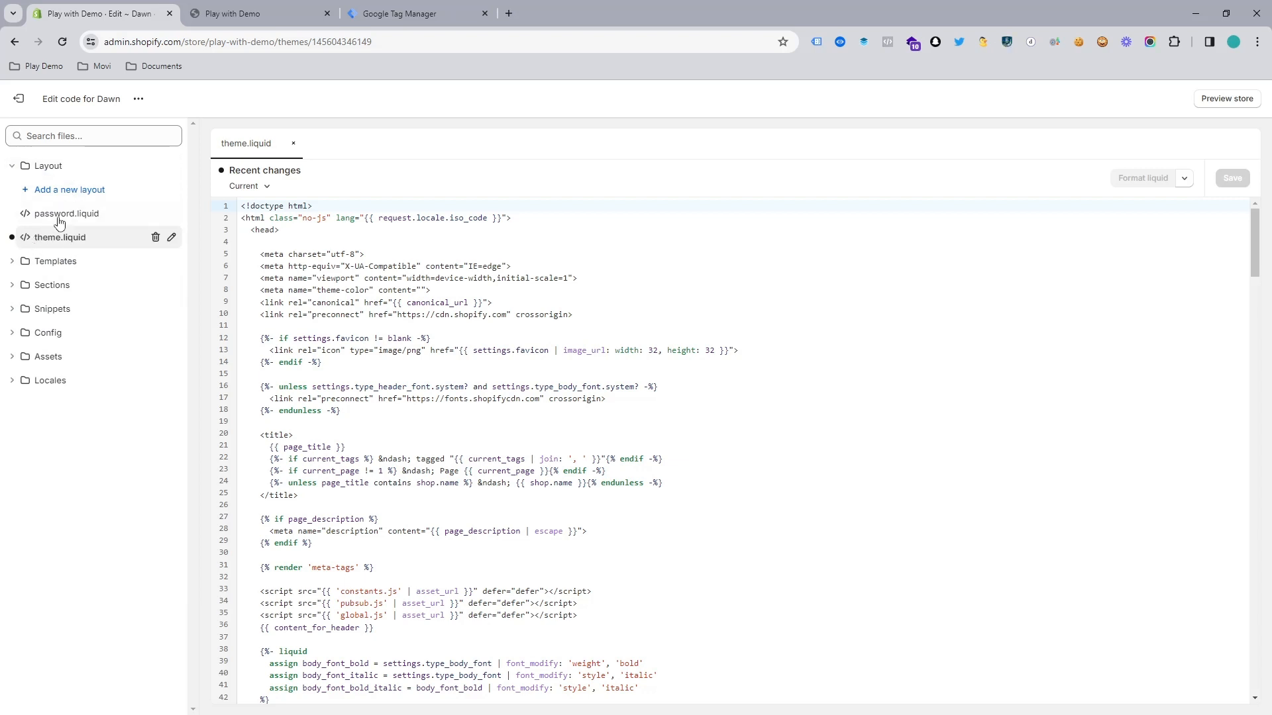
left_click(66, 213)
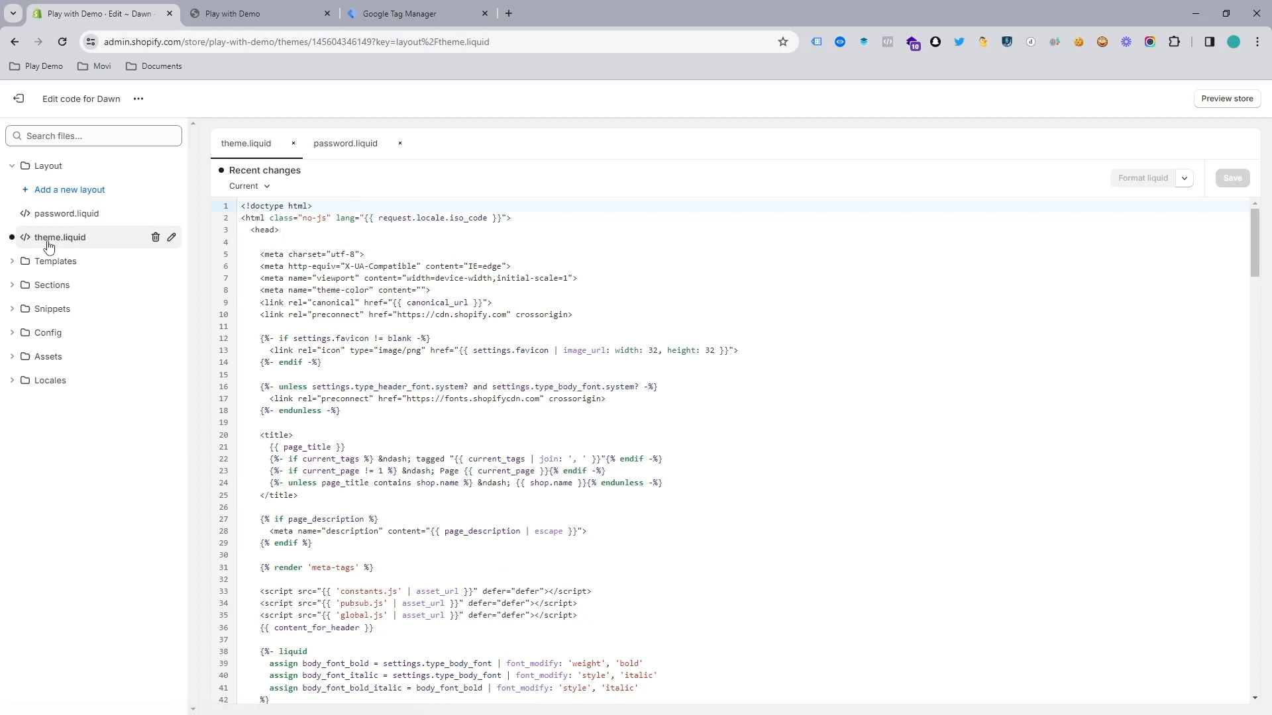
mouse_move(87, 238)
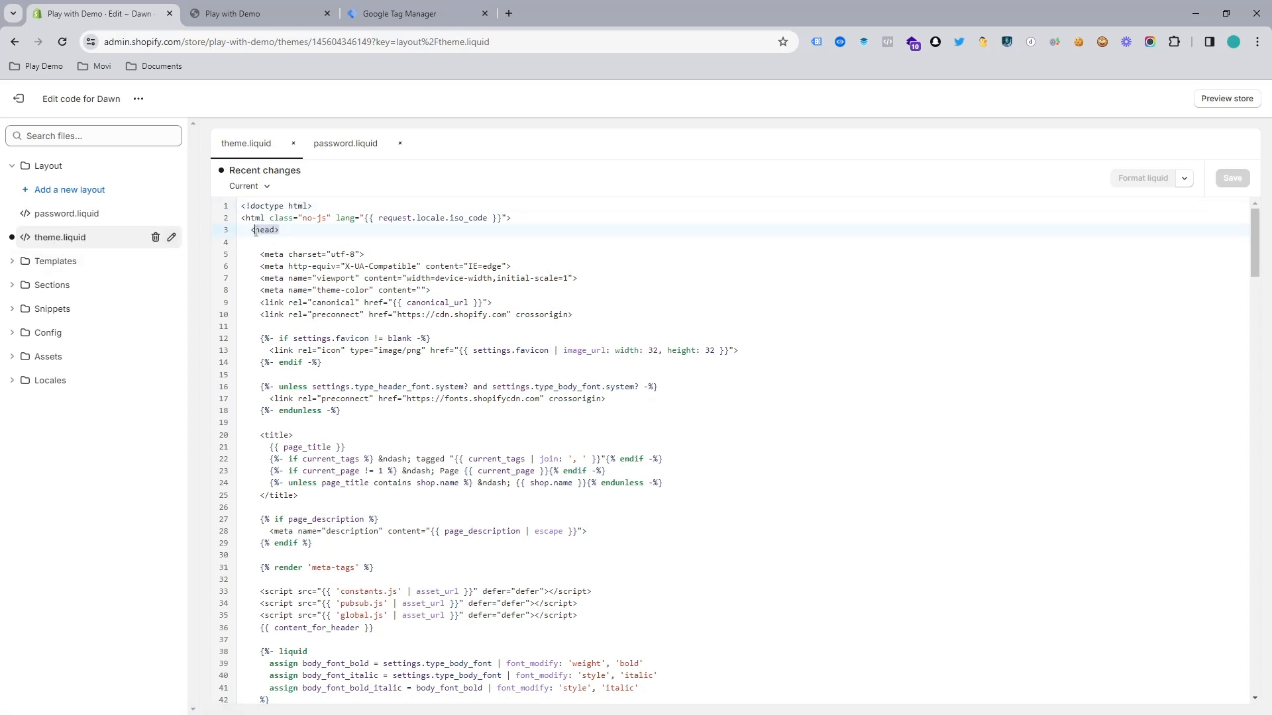
- Copy the head snippet again in Tag Manager and return to theme.liquid
left_click(417, 13)
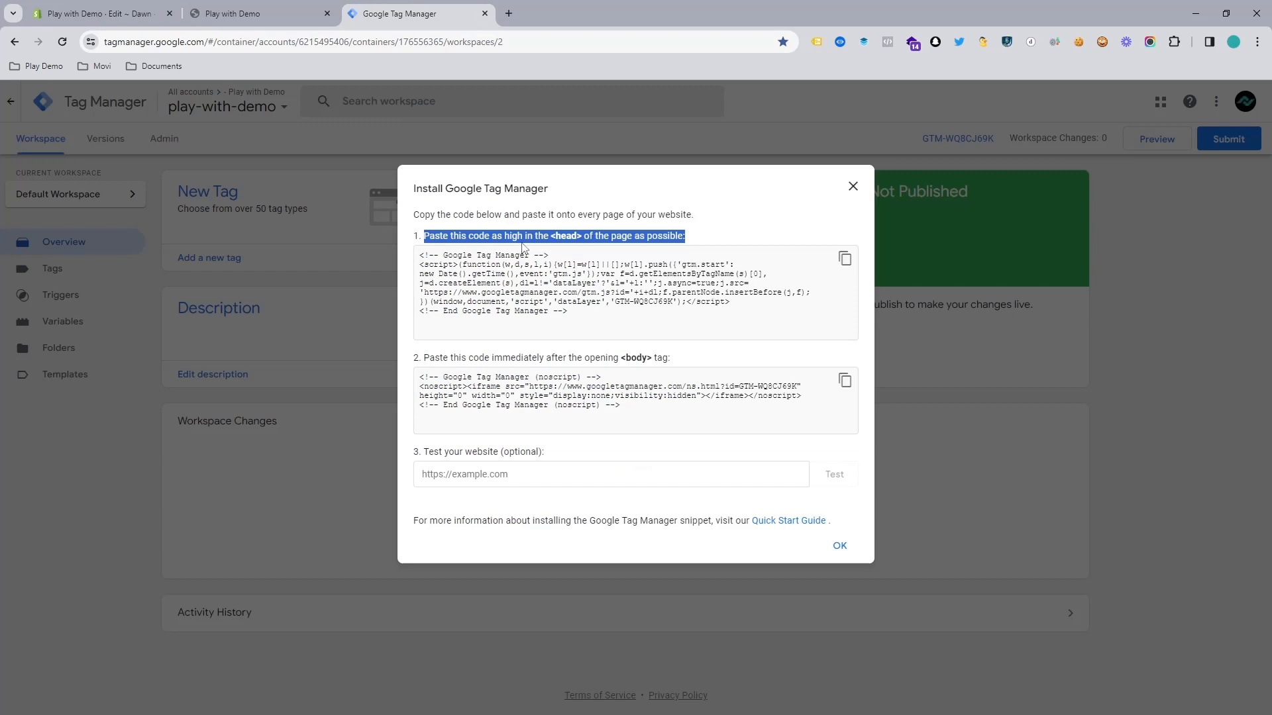
double_click(565, 235)
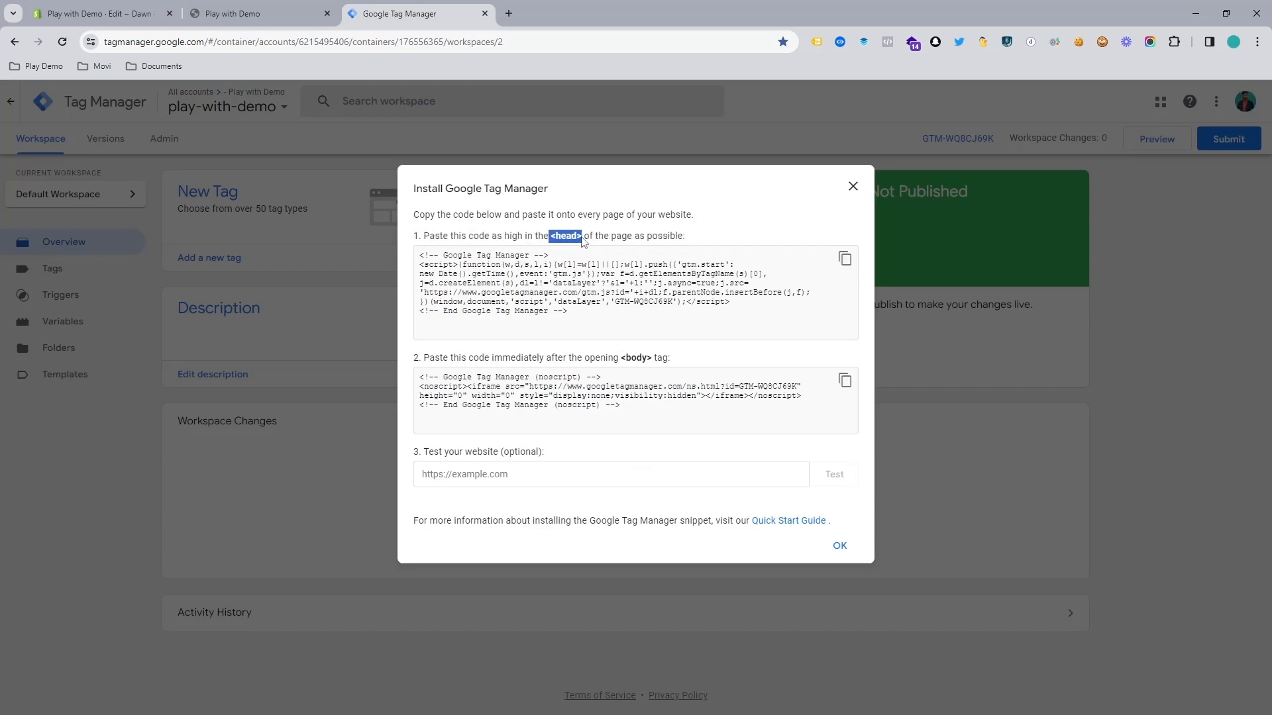
left_click(844, 258)
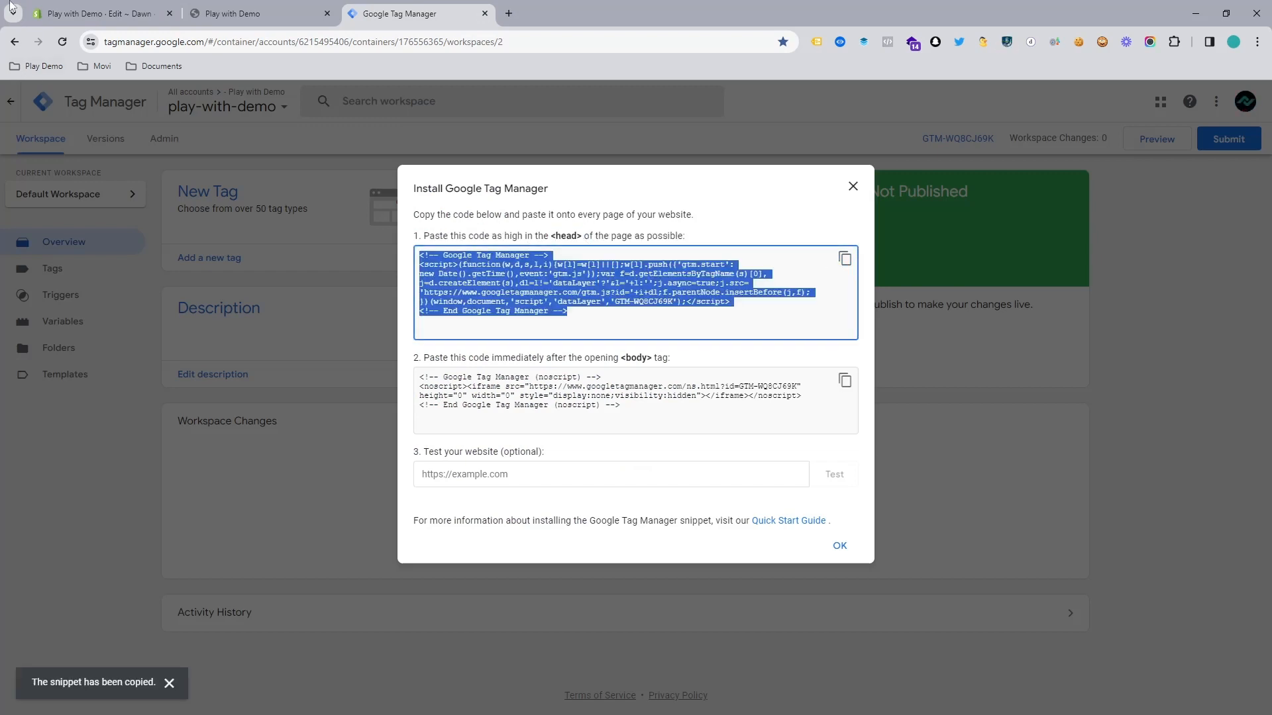
left_click(96, 13)
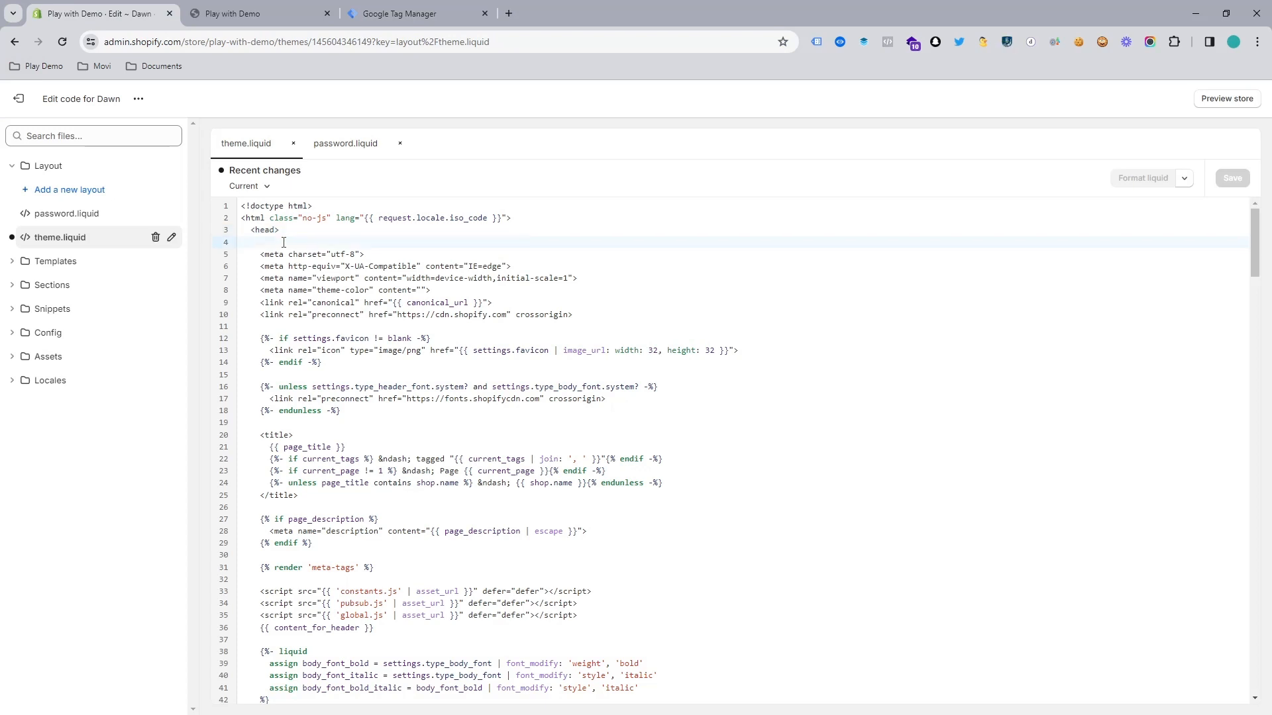
- Paste the Google Tag Manager snippet below <head> in theme.liquid, save, and go to the storefront
type("<!-- Google Tag Manager -->")
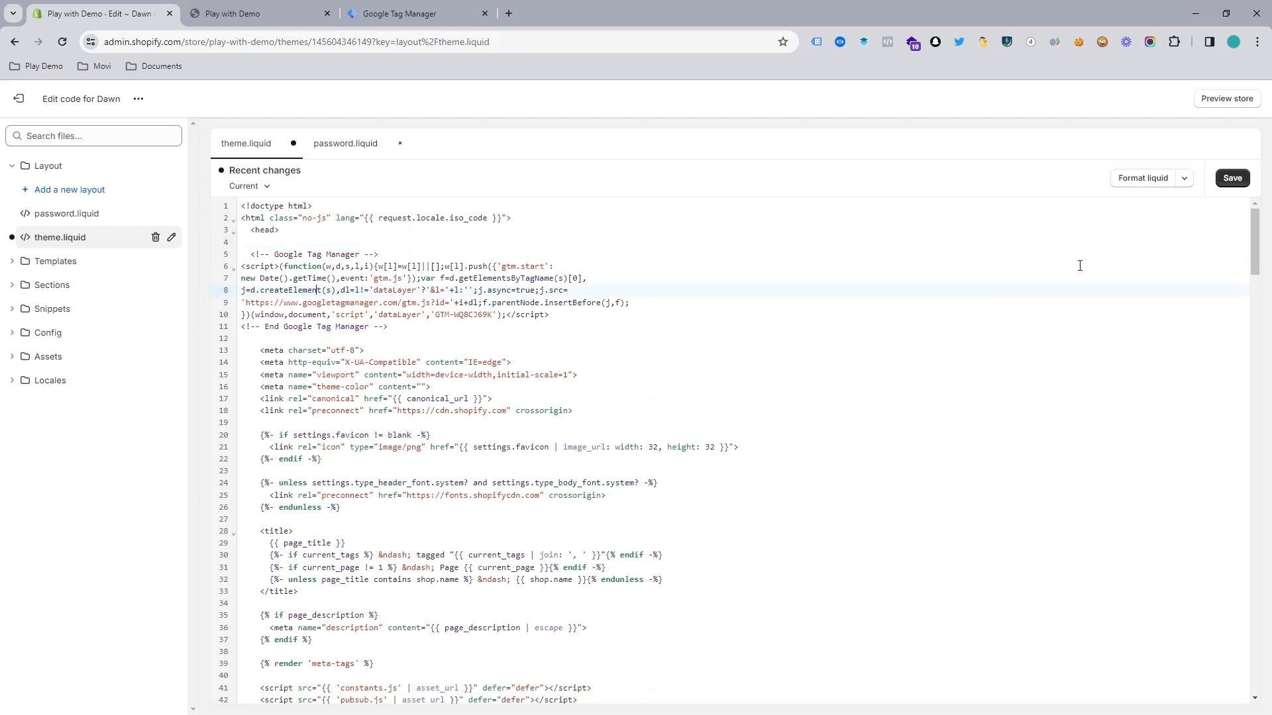
left_click(1232, 178)
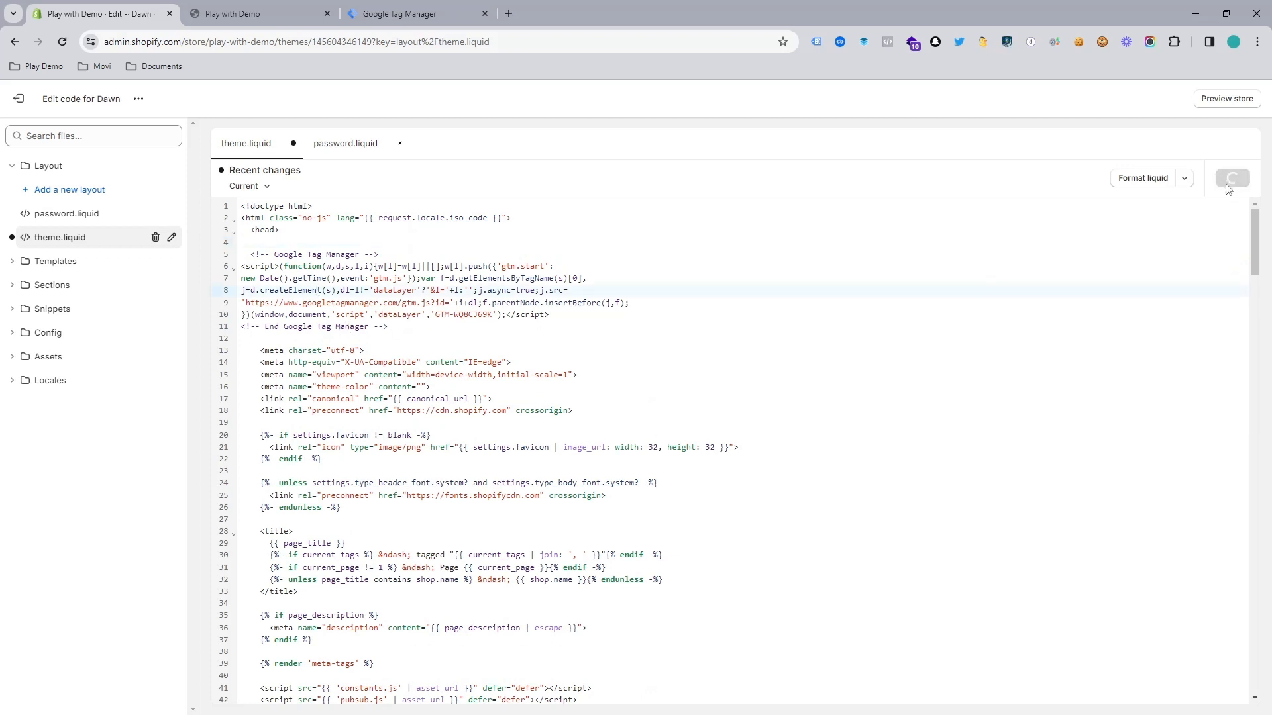
left_click(1230, 178)
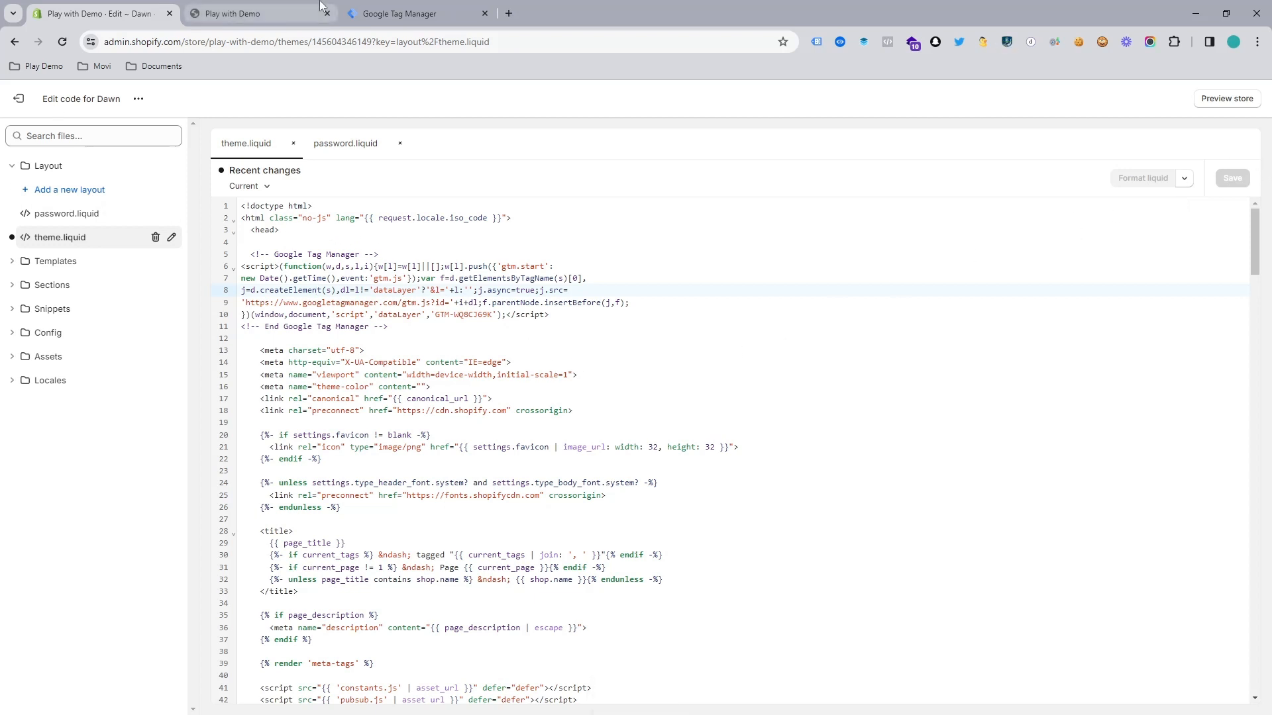
left_click(259, 13)
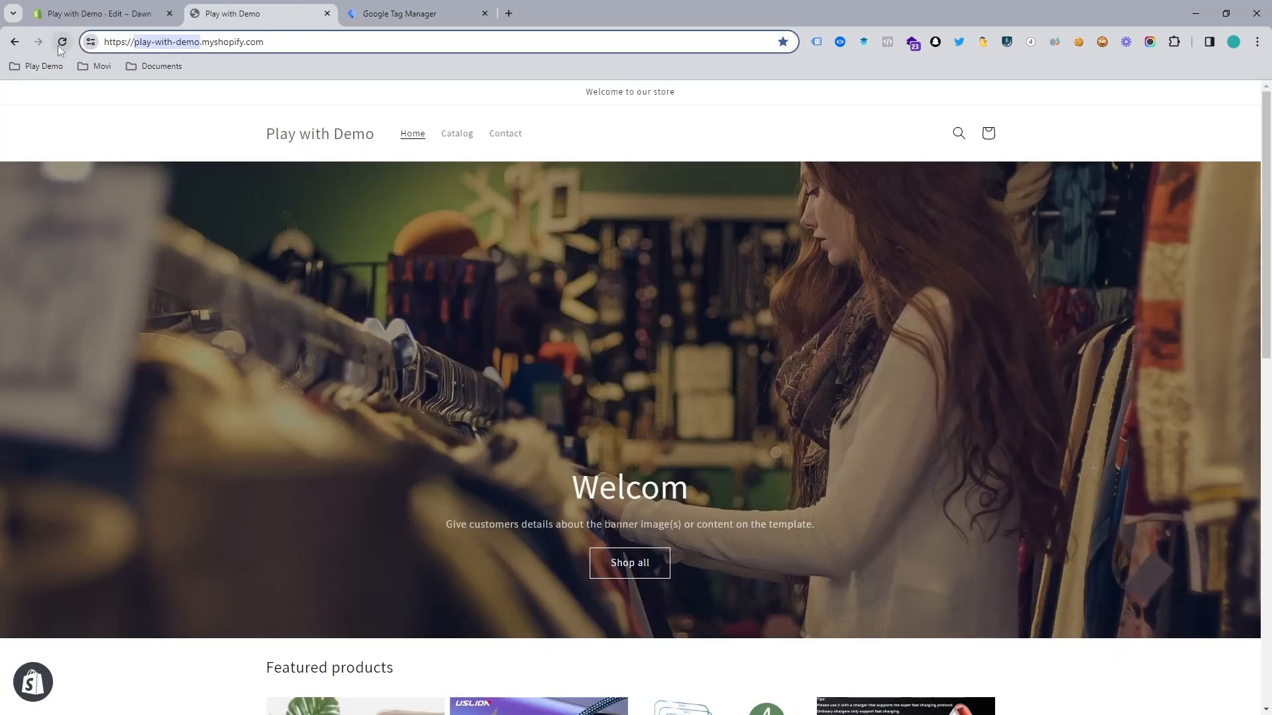
- Reload the storefront and confirm Tag Assistant detects container GTM-WQ8CJ69K
left_click(63, 41)
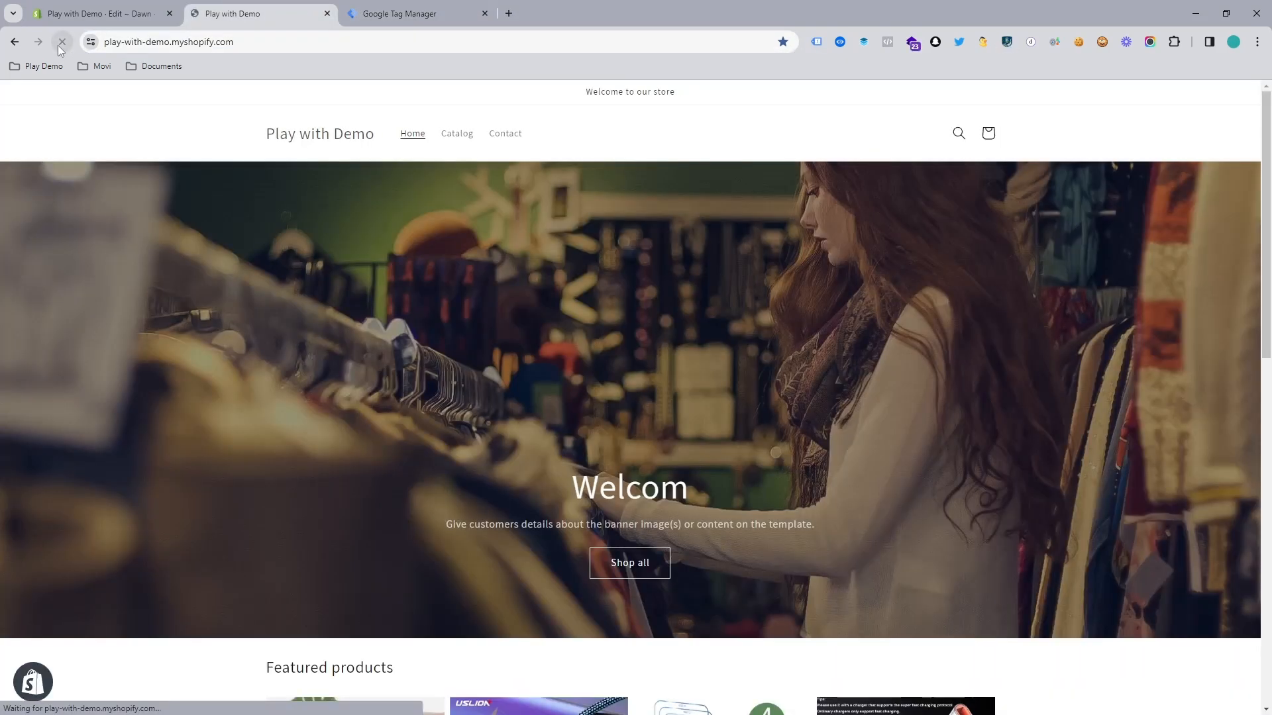
left_click(816, 42)
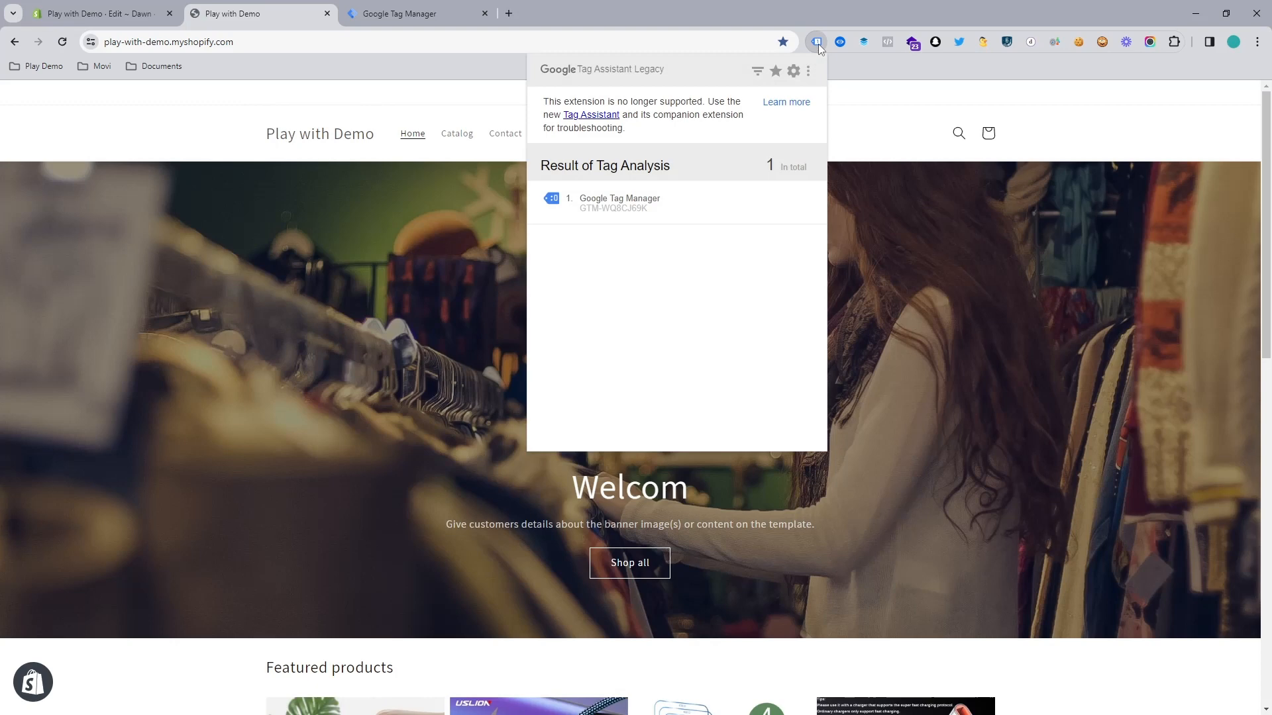
mouse_move(604, 204)
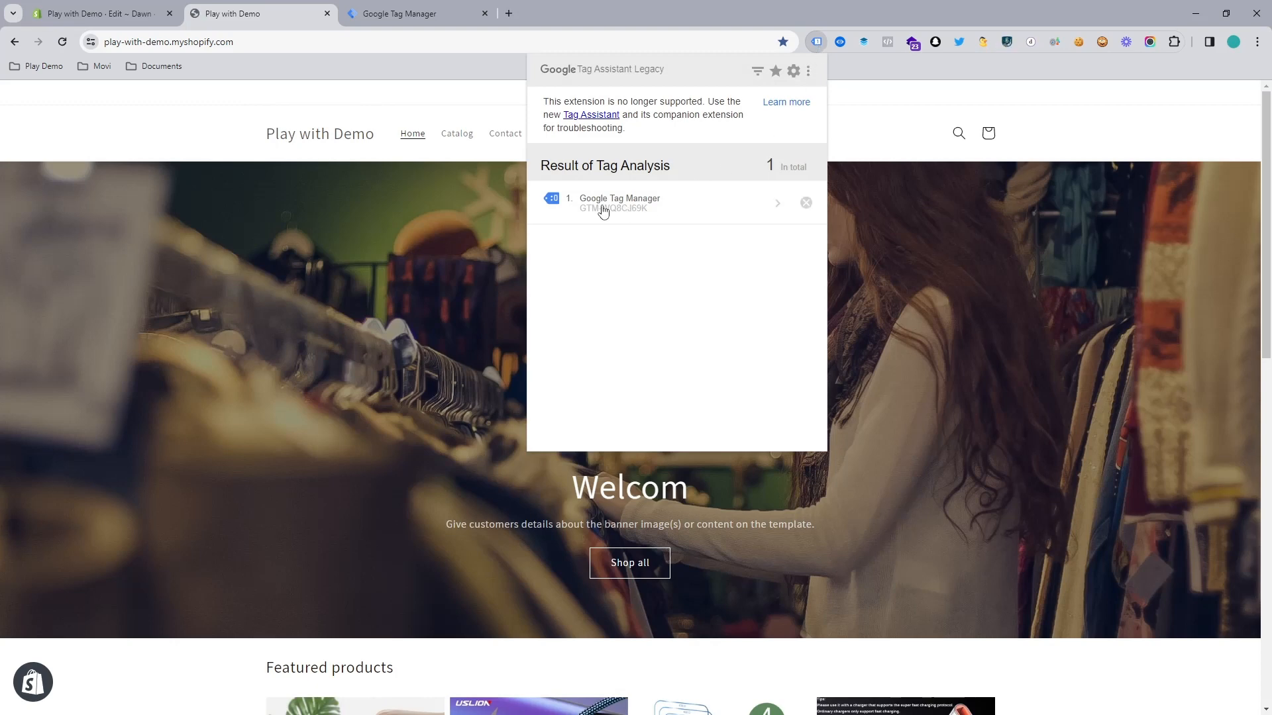
left_click(619, 201)
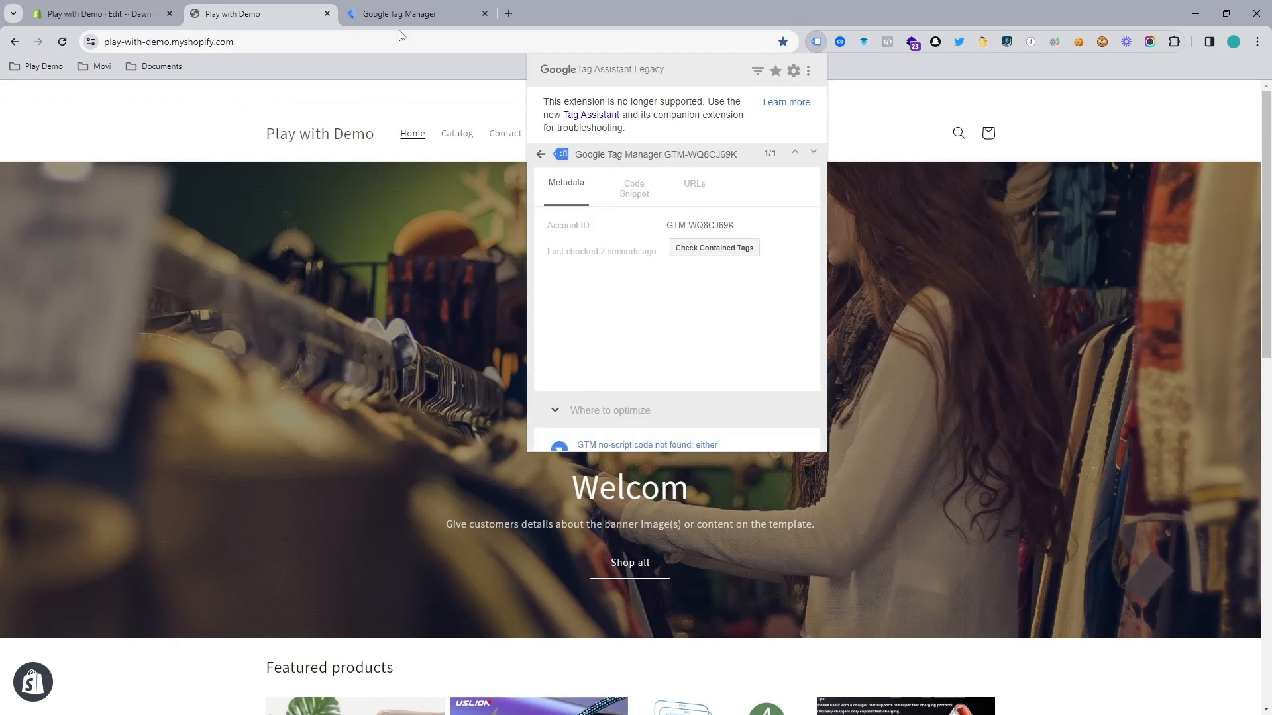
left_click(417, 13)
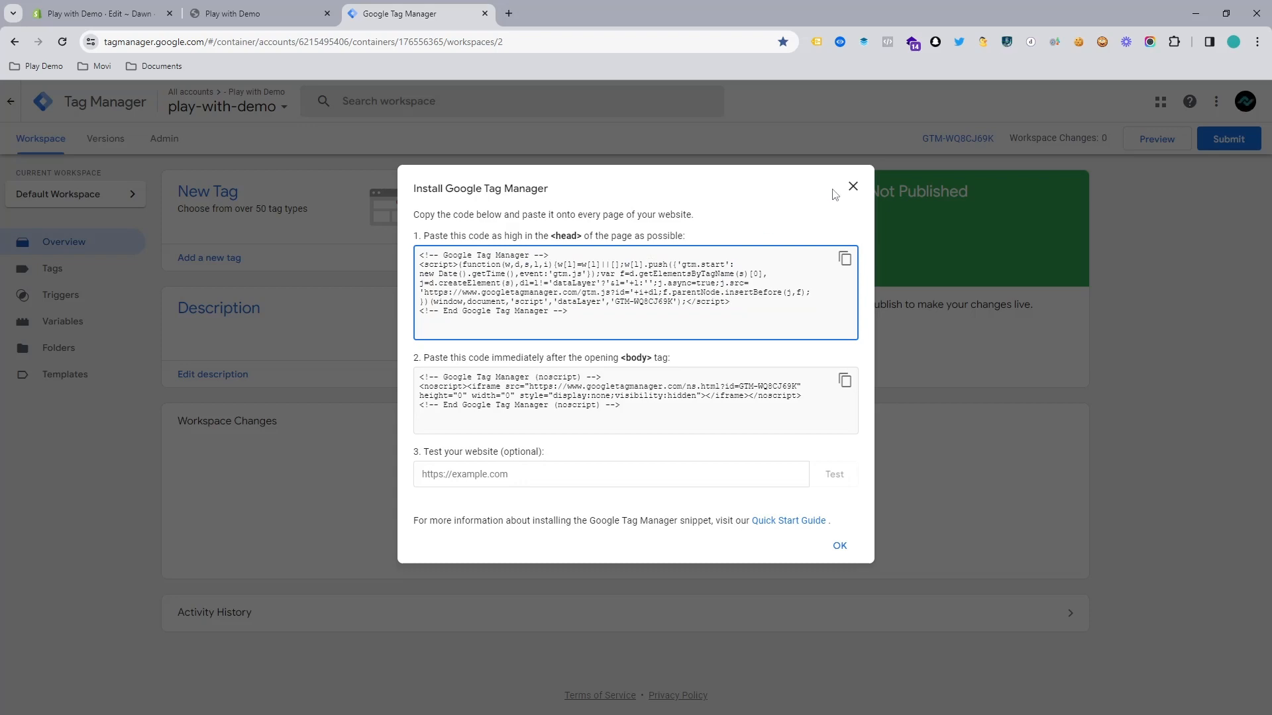
left_click(852, 185)
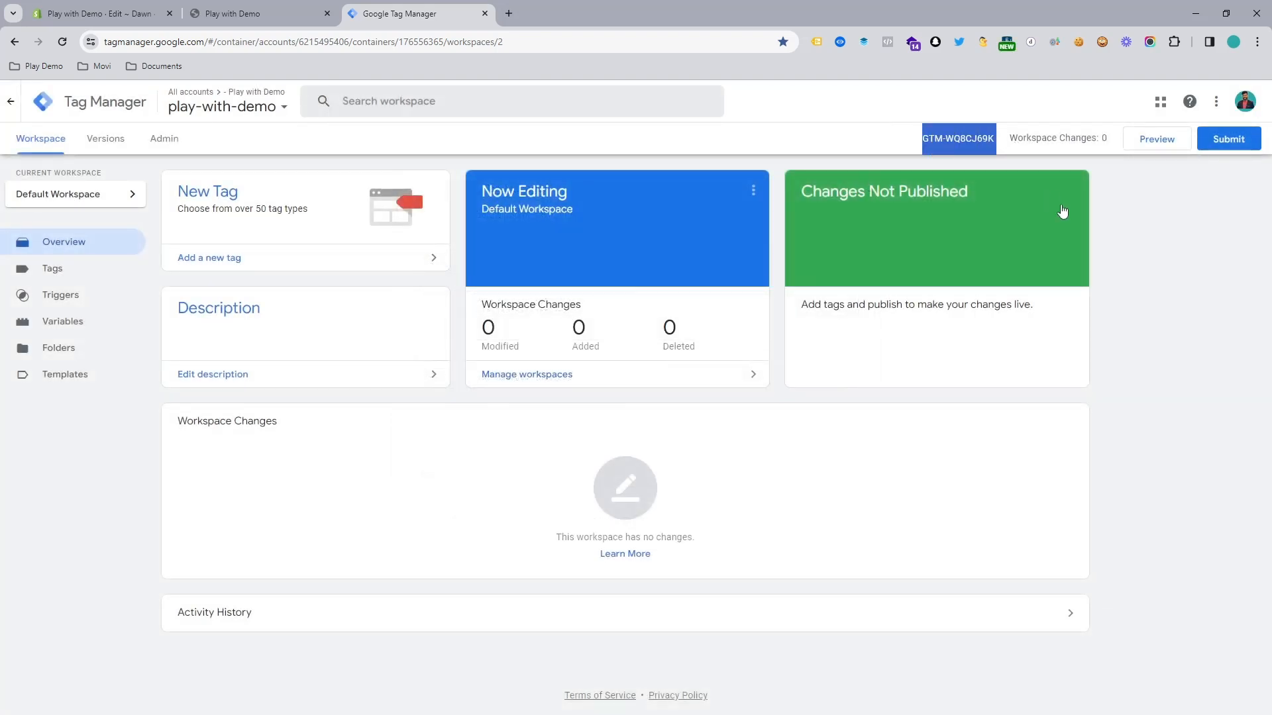
left_click(260, 13)
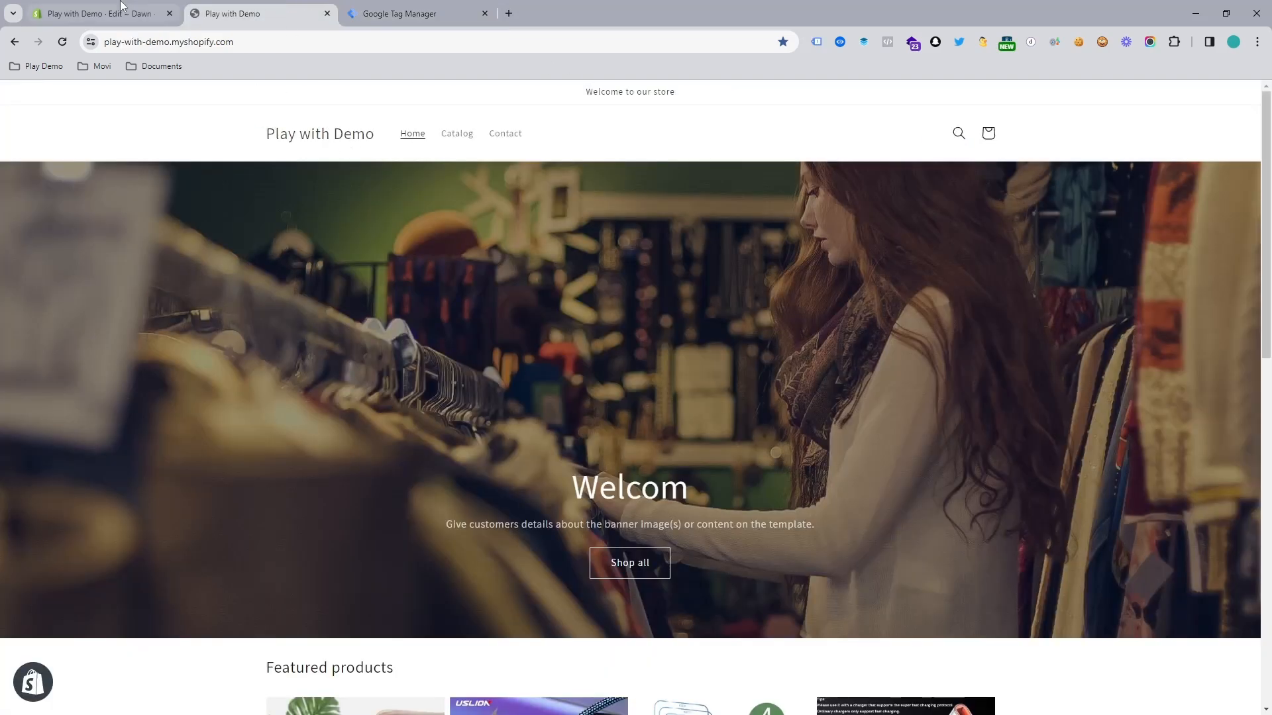
- In Shopify admin, go to Settings > Checkout and scroll to the Order status page scripts
left_click(97, 14)
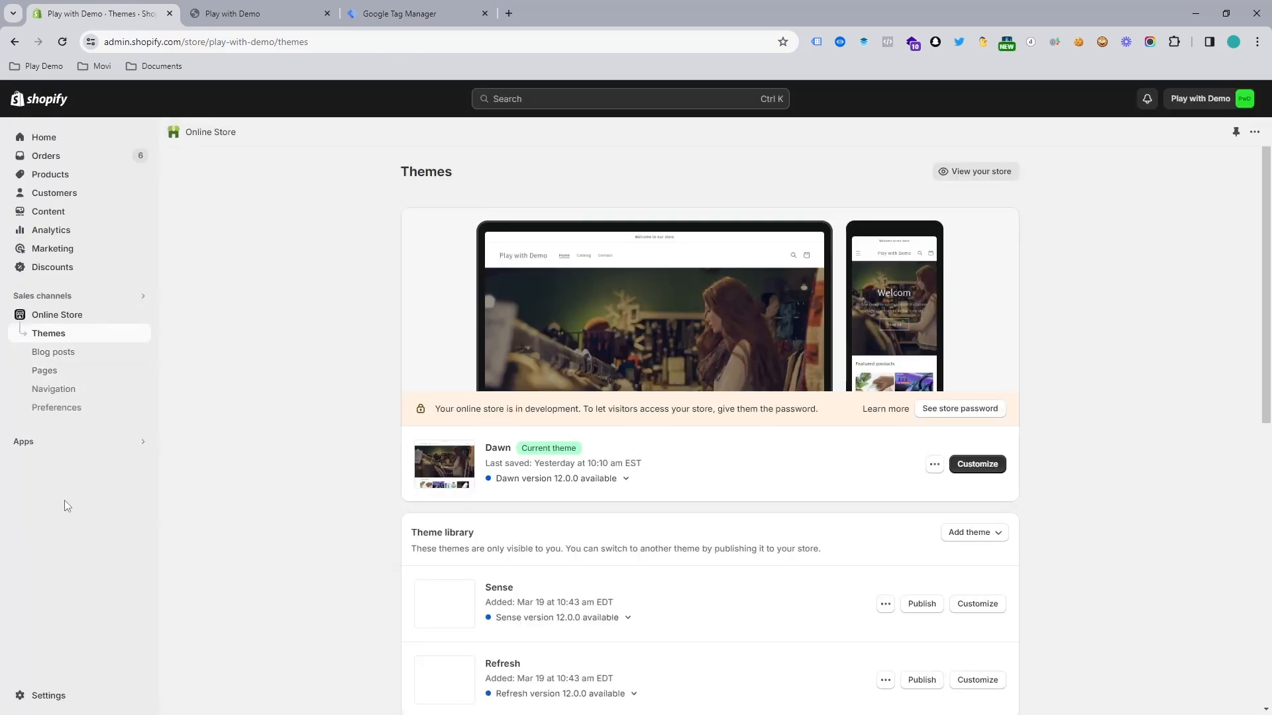
left_click(48, 695)
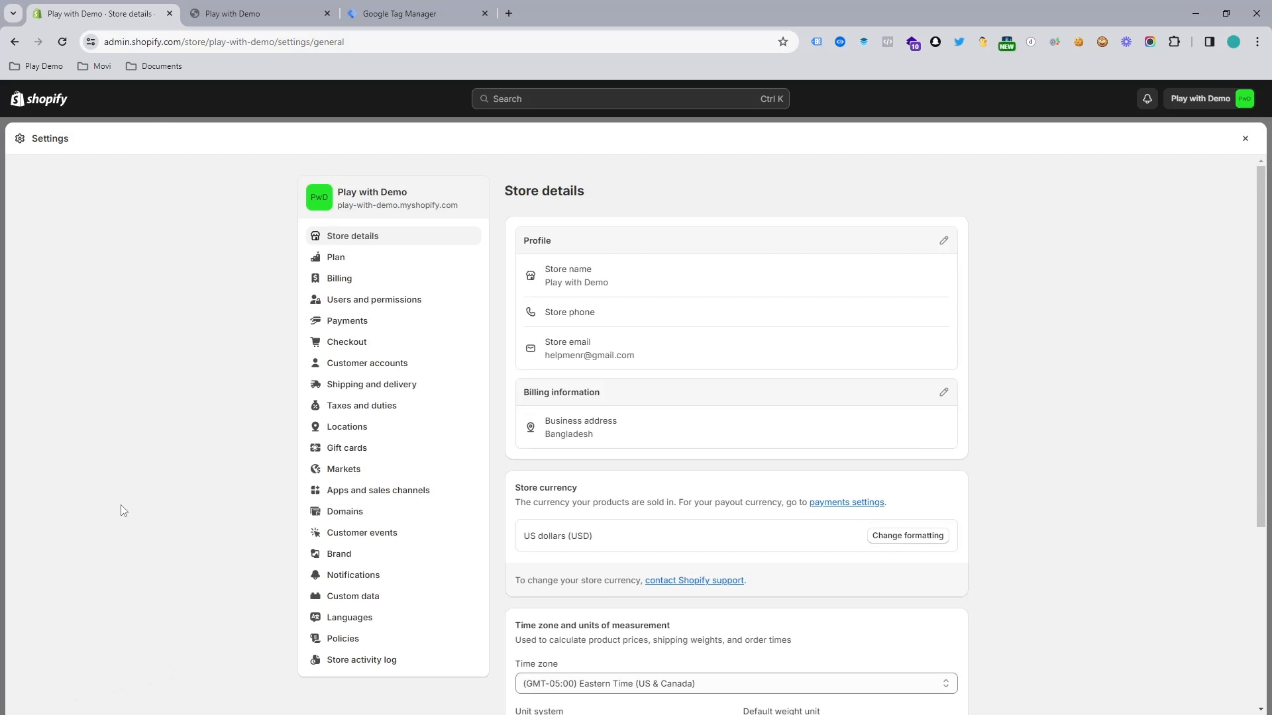
mouse_move(346, 341)
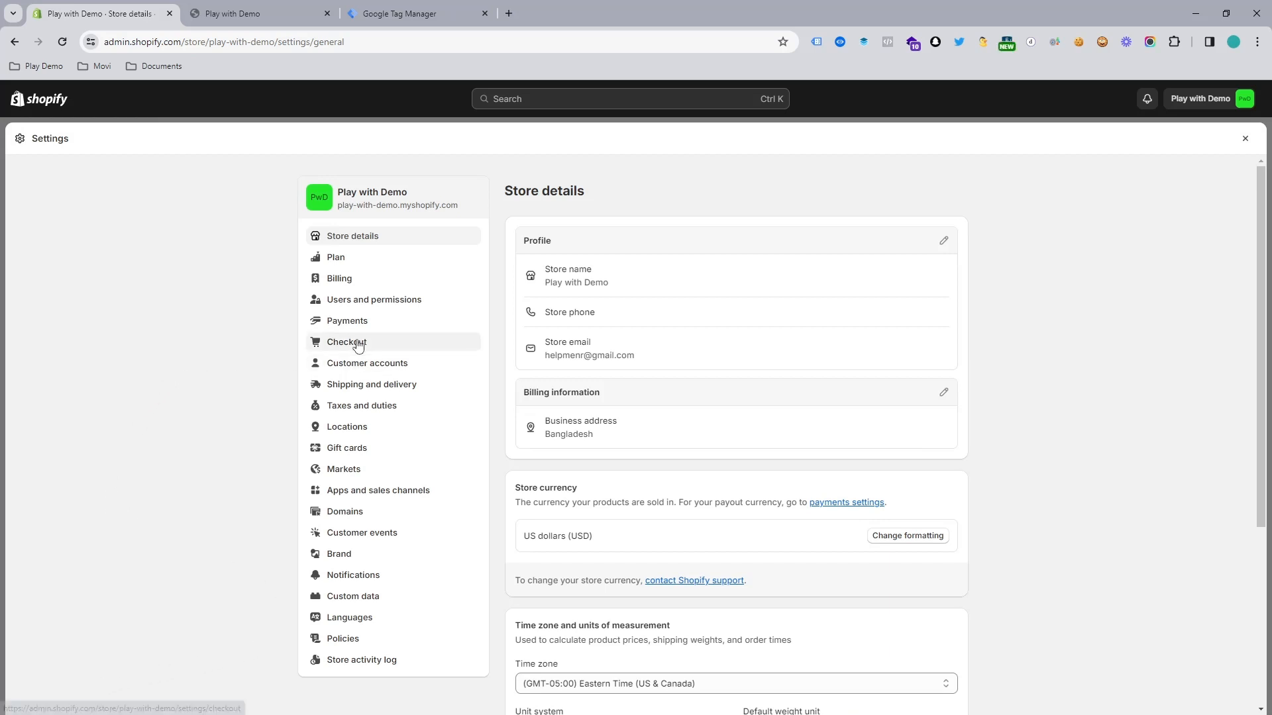
left_click(346, 342)
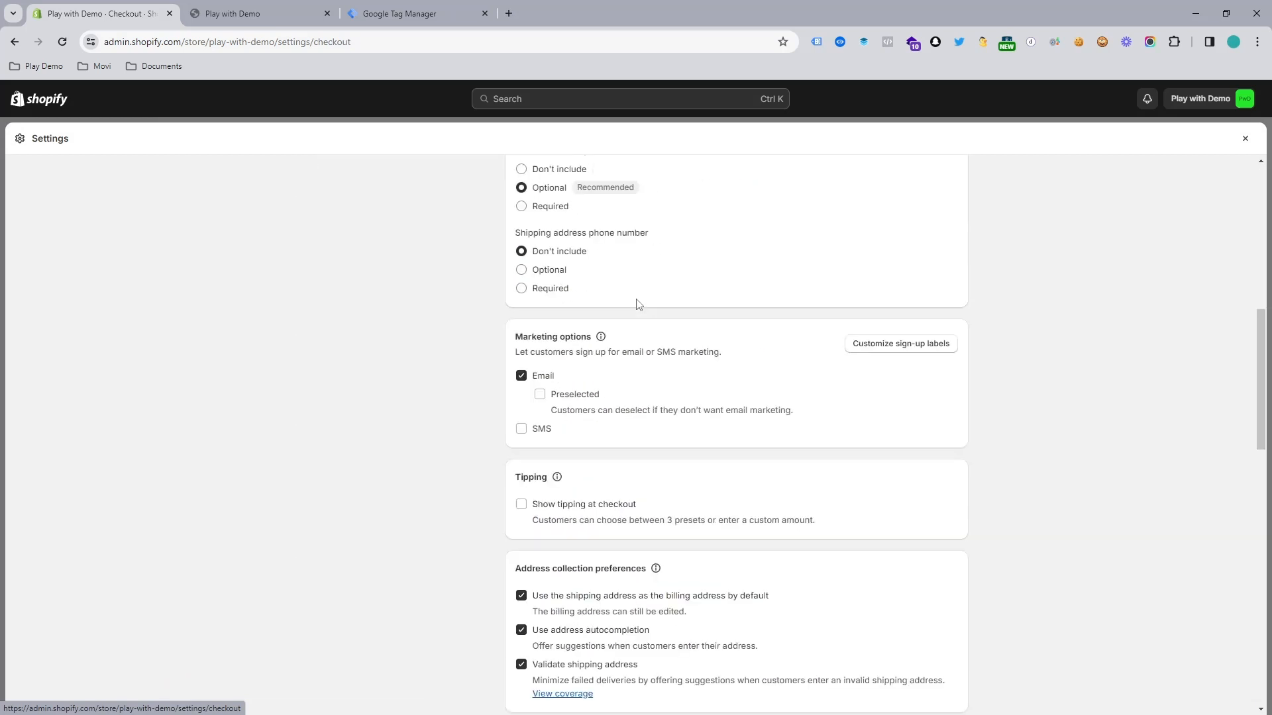
scroll("down", 3)
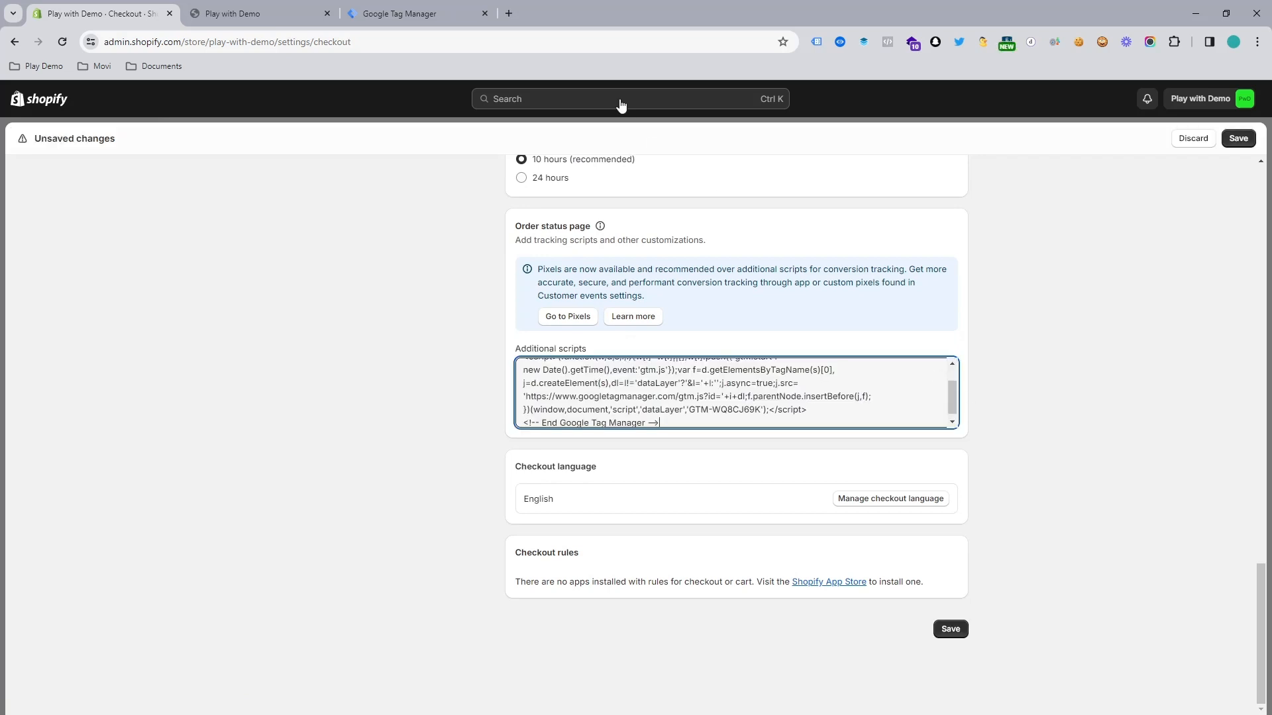
left_click(416, 13)
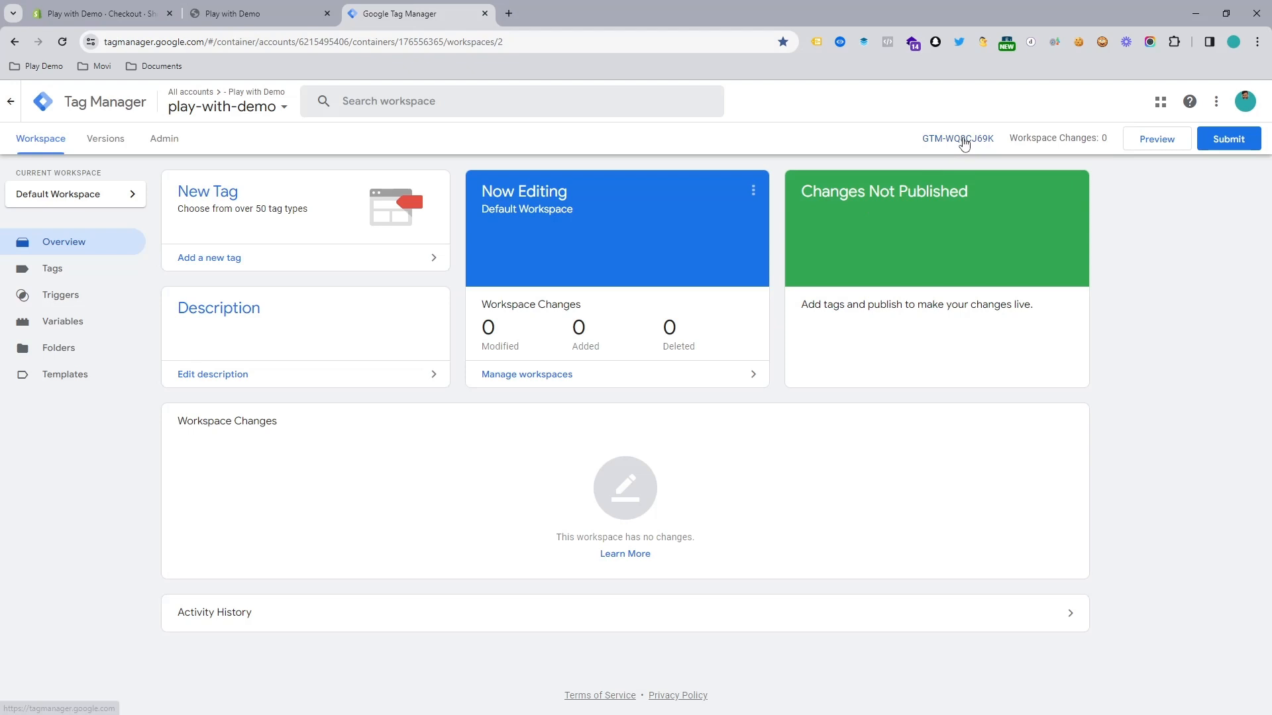
- Copy the head snippet from the container's install dialog and save the checkout additional scripts
left_click(956, 138)
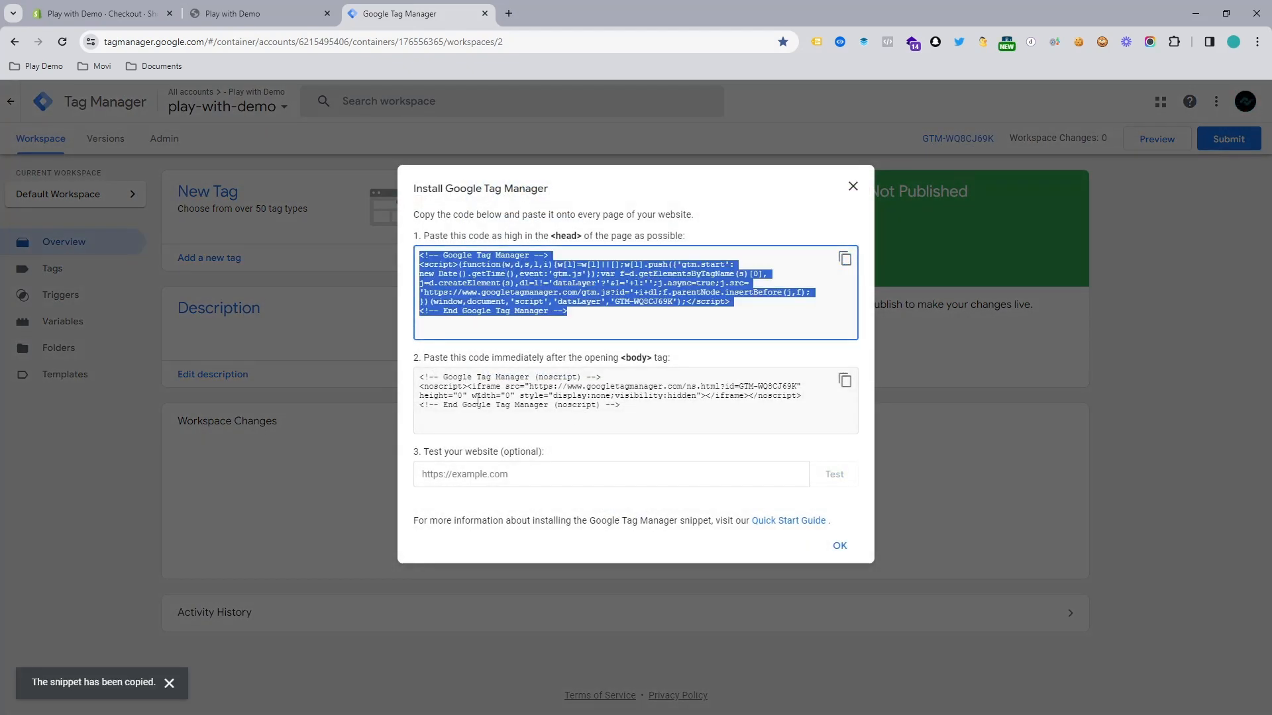
left_click(634, 397)
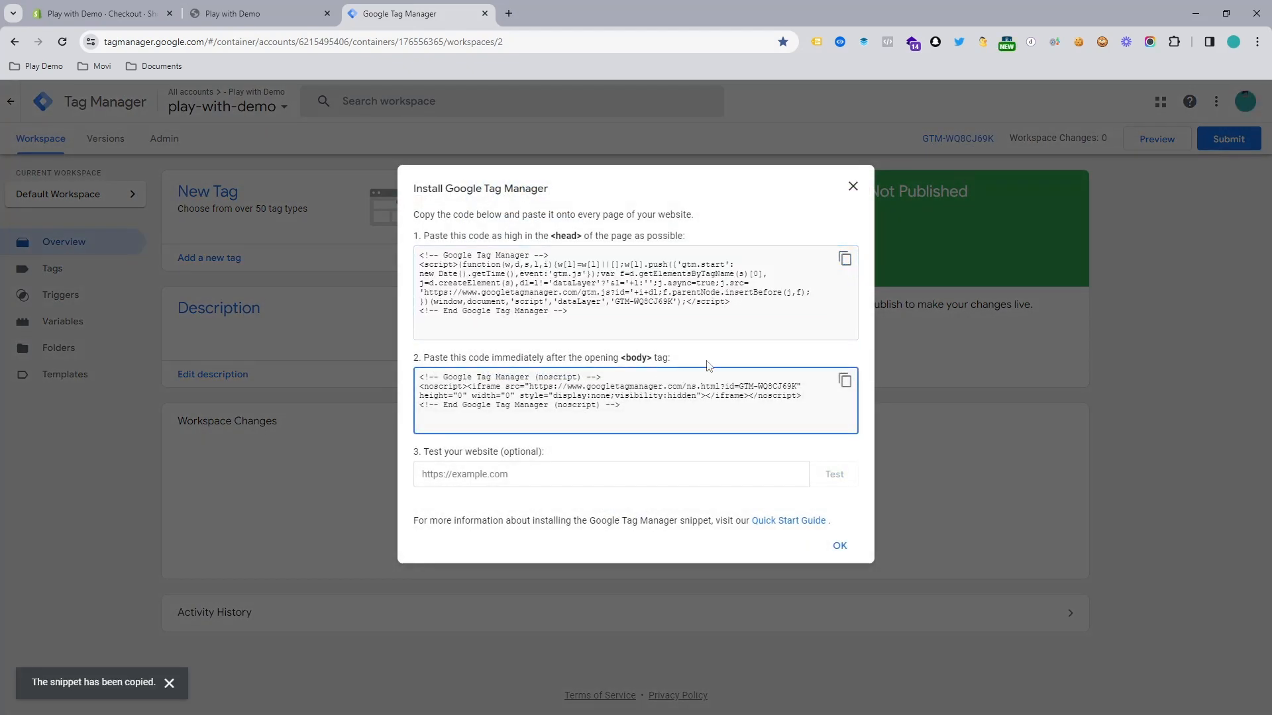
left_click(96, 13)
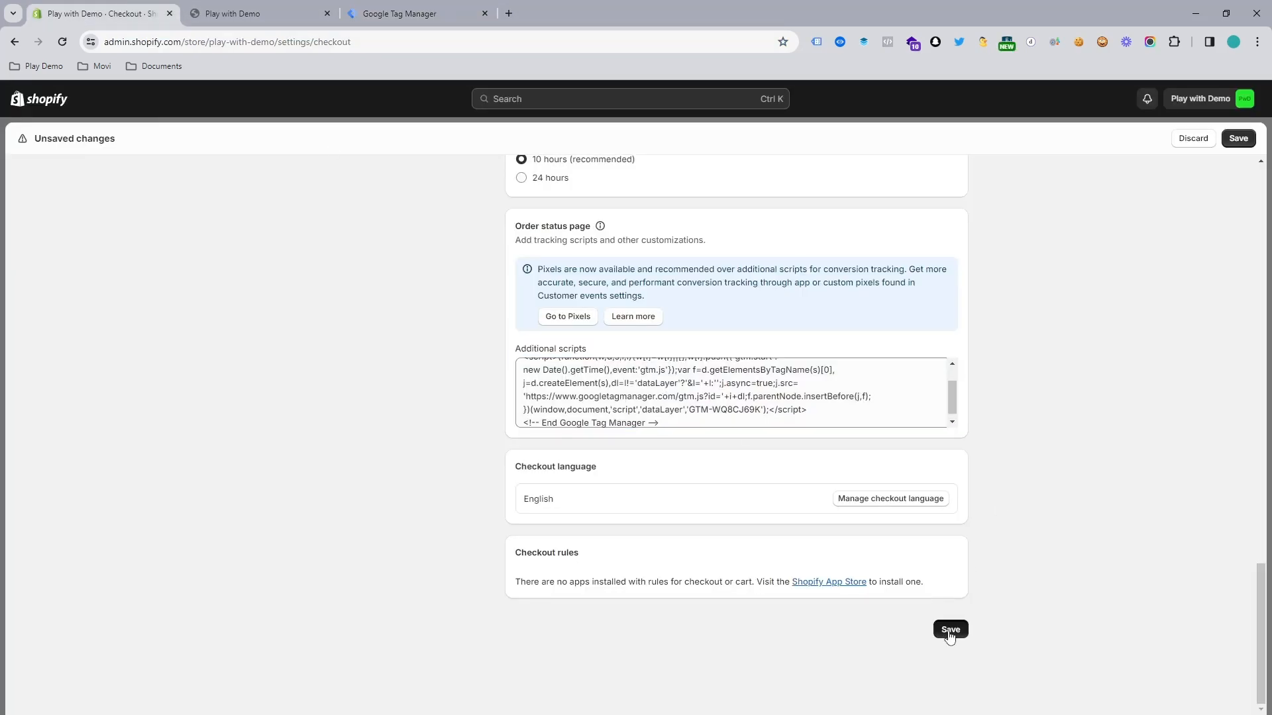
left_click(950, 629)
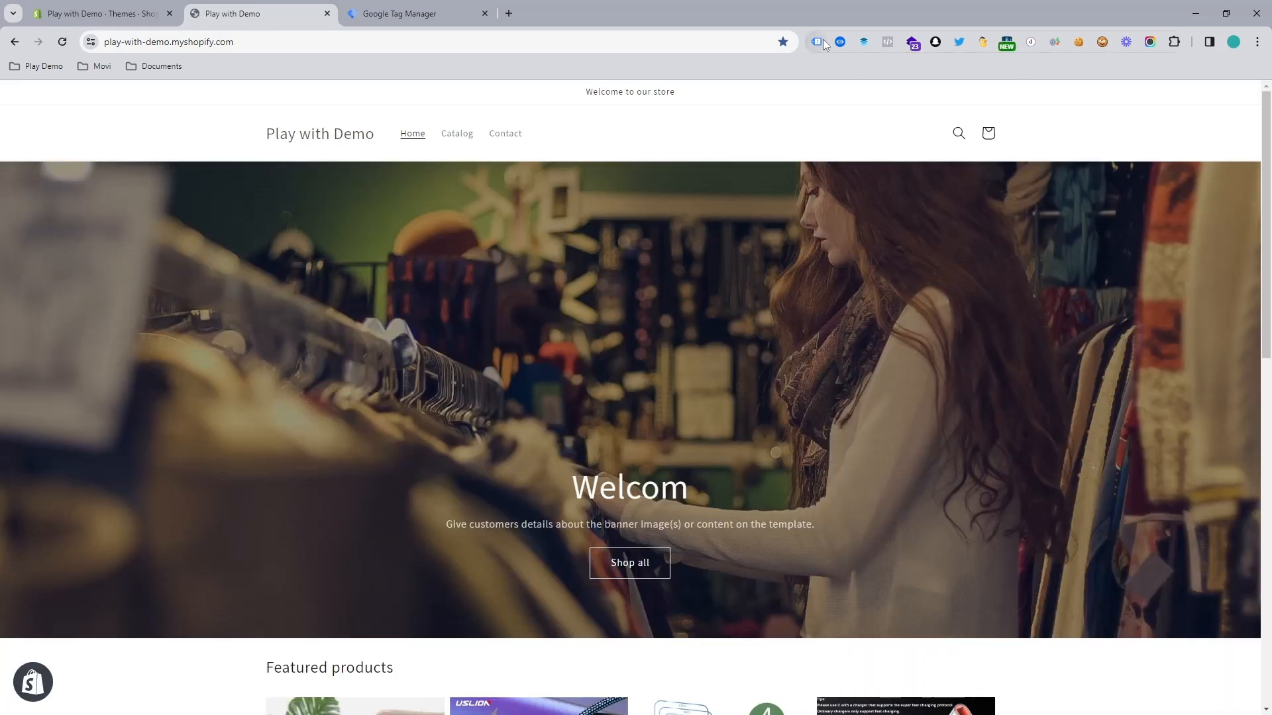
- Buy the Bluetooth Earphones Cleaning Tool straight to checkout, totalling $5.02
left_click(816, 41)
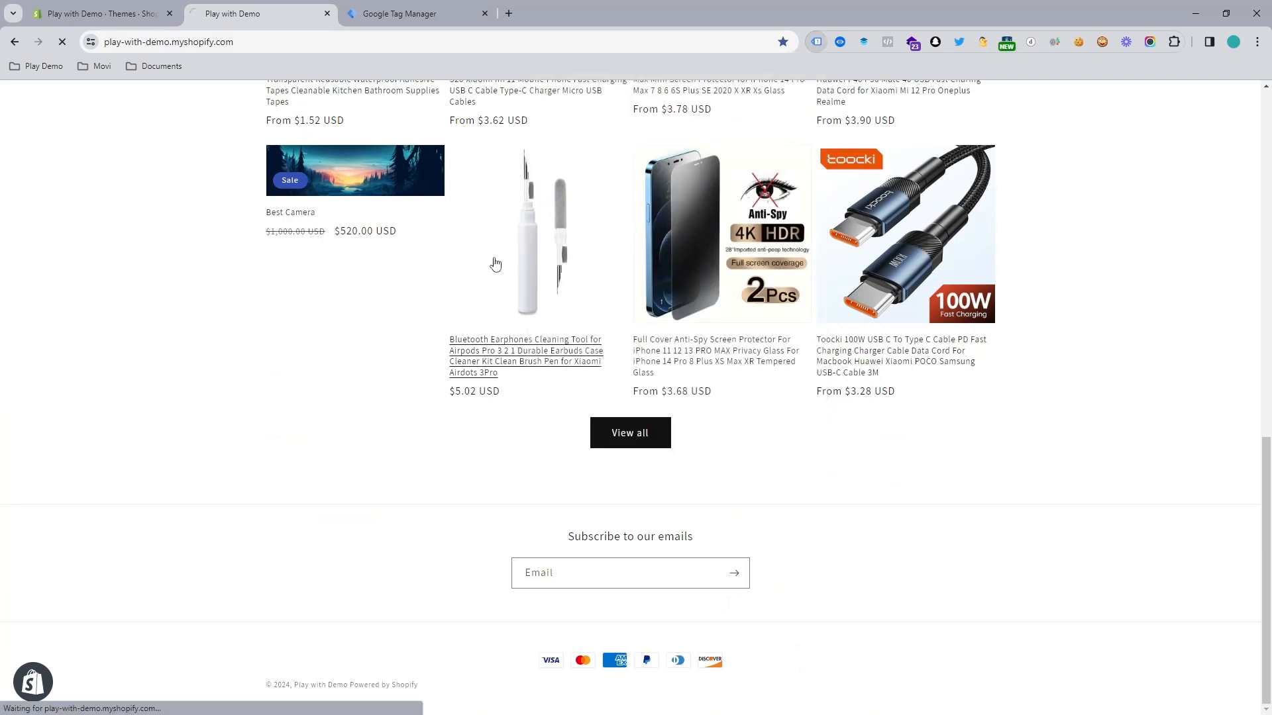
left_click(525, 355)
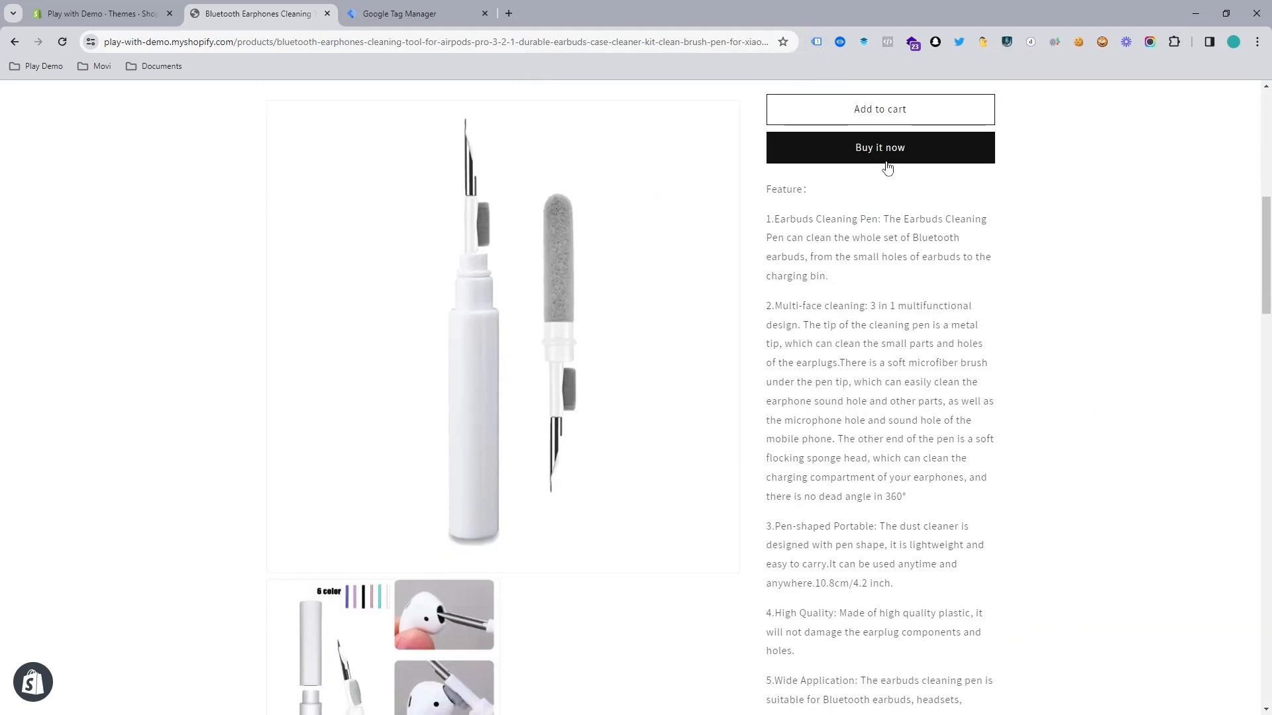
left_click(880, 147)
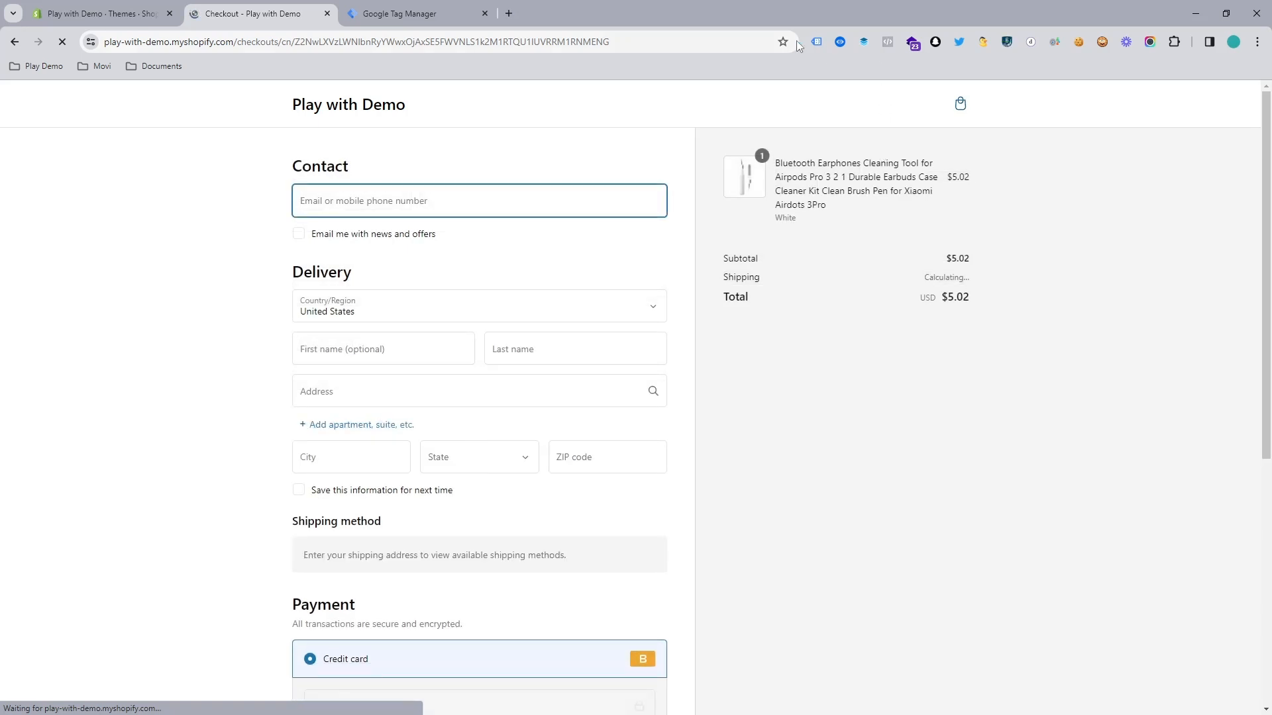
- Review the checkout's card number field, then return to the Shopify admin Themes page showing Dawn
left_click(816, 41)
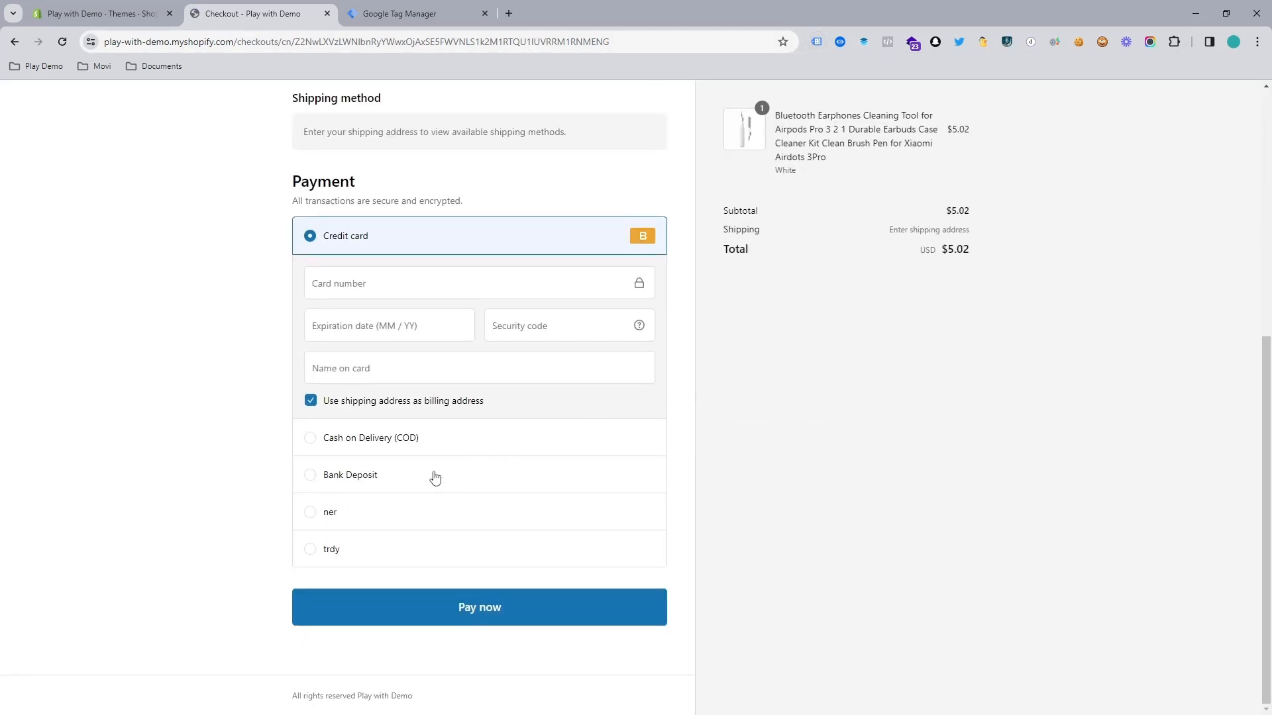
left_click(478, 284)
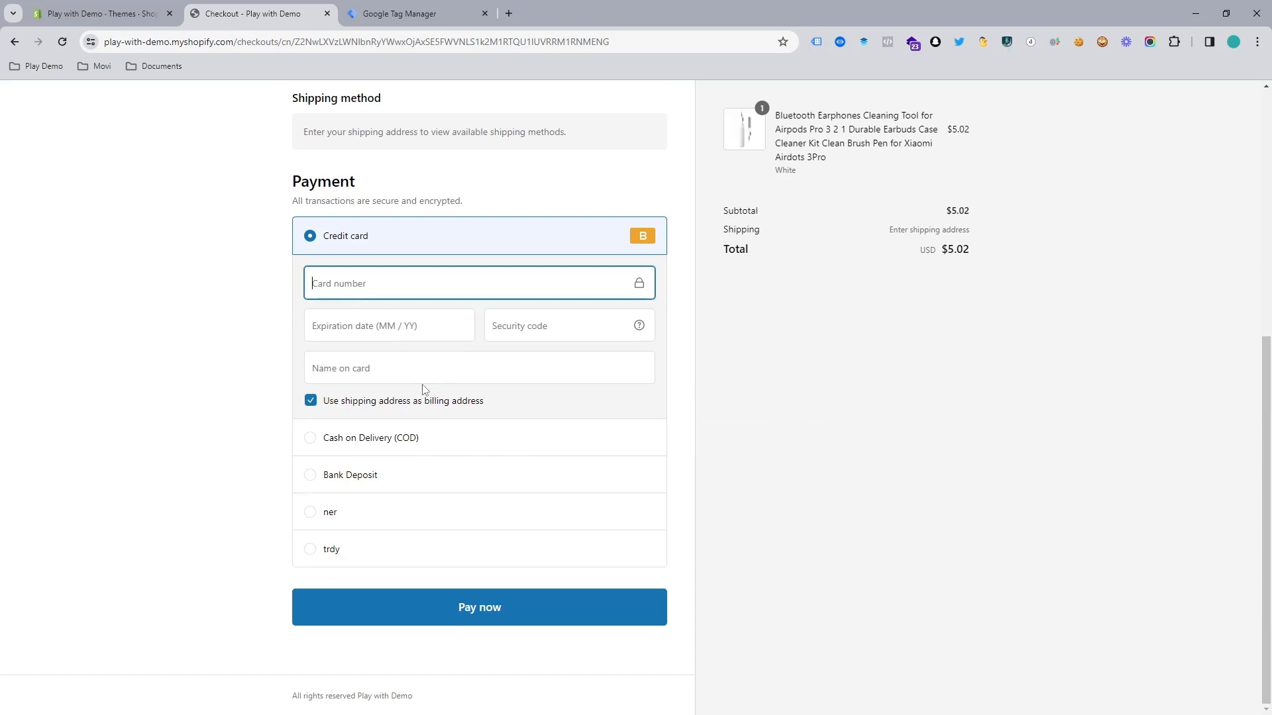
scroll("up", 3)
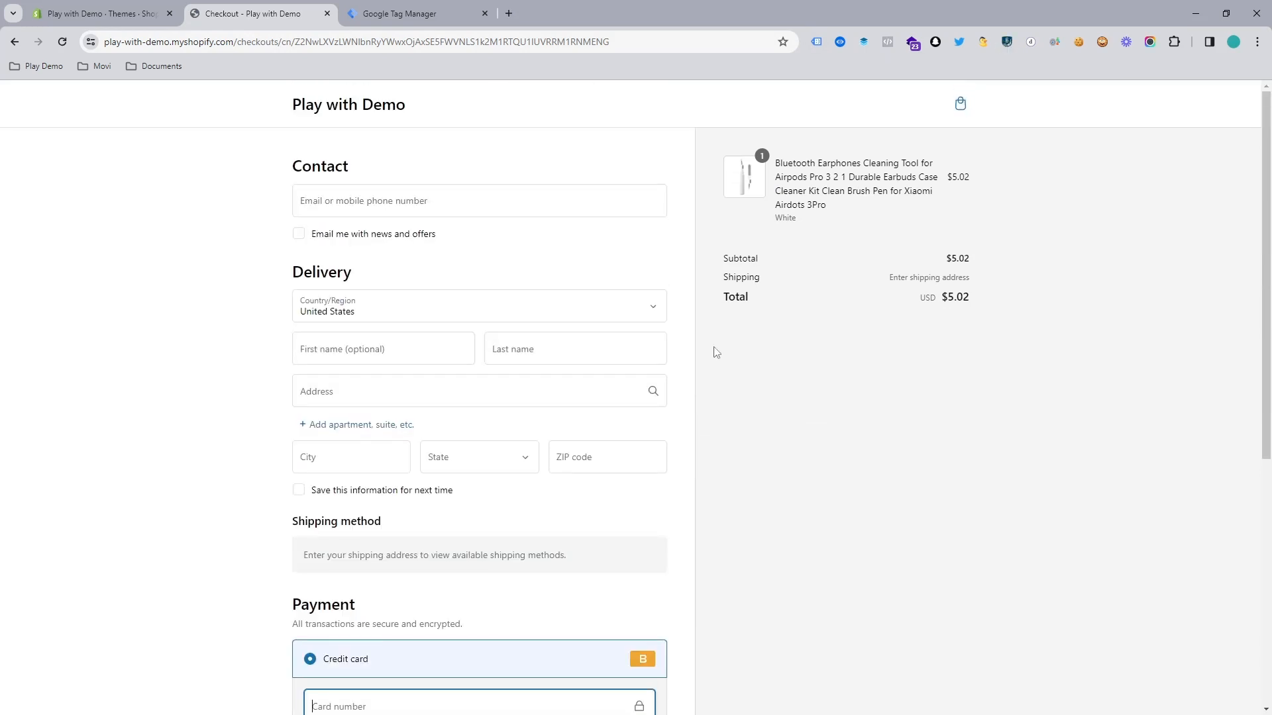
mouse_move(453, 96)
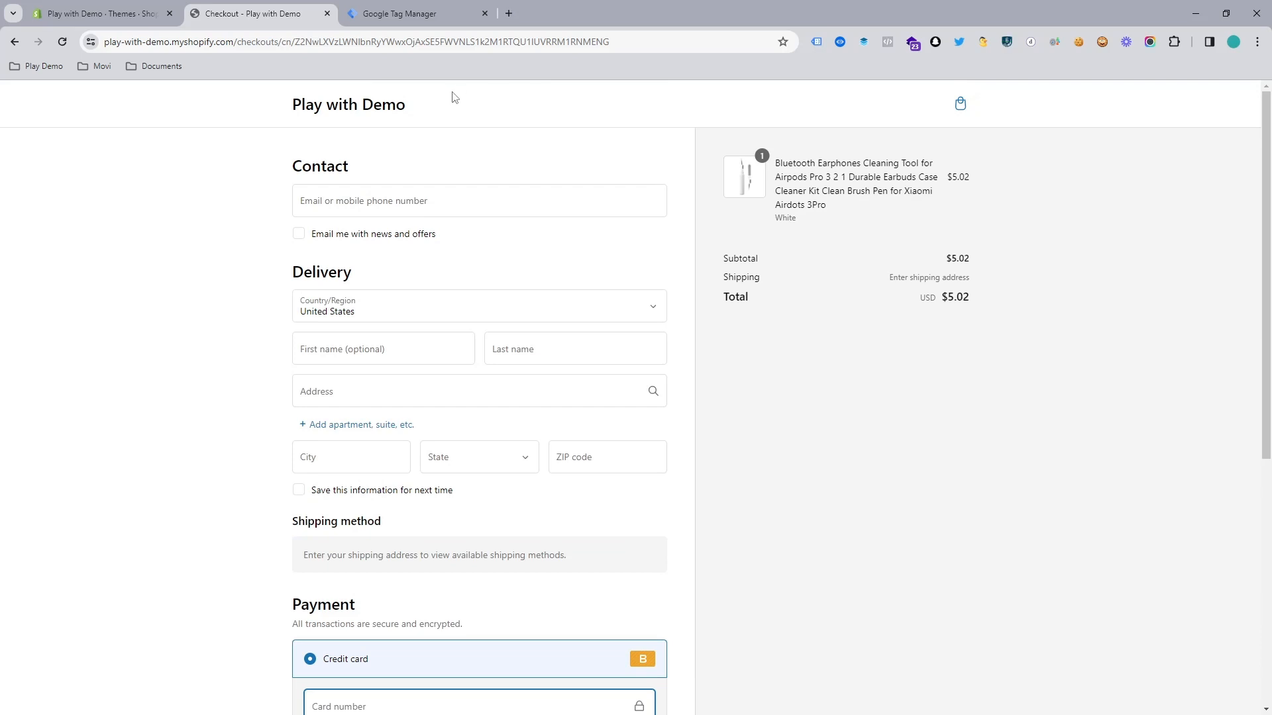
left_click(97, 13)
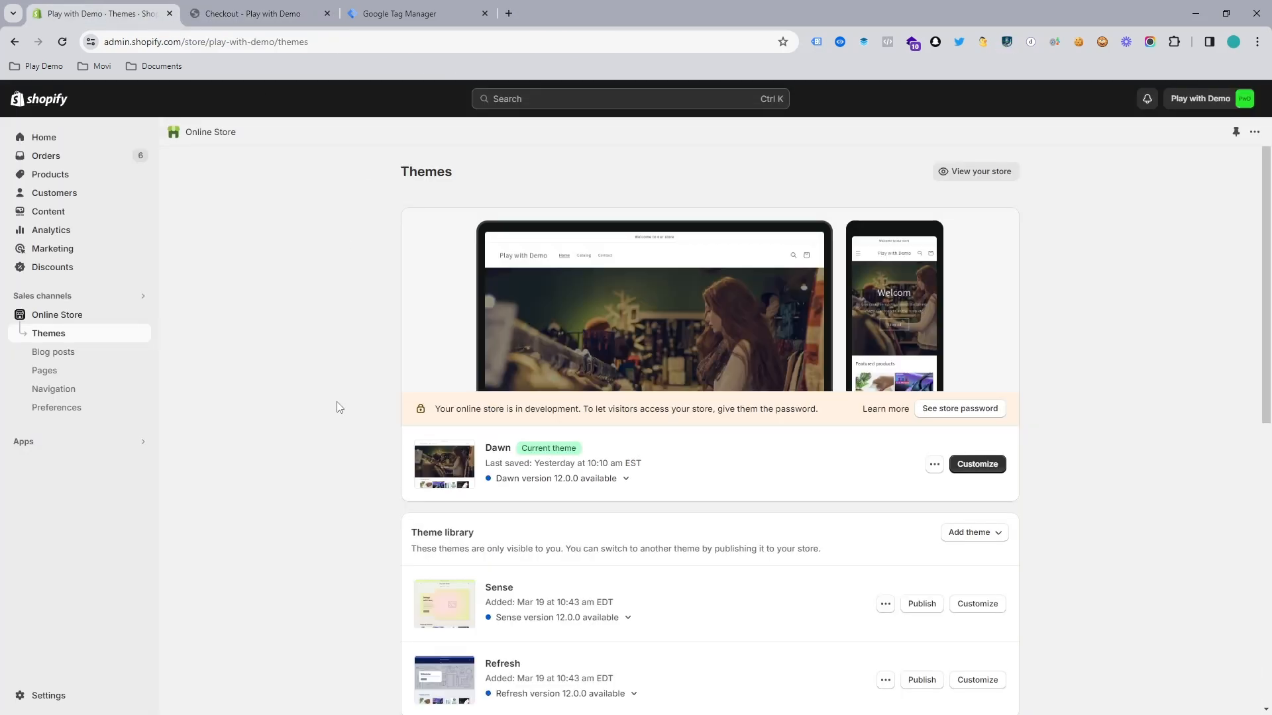
mouse_move(376, 386)
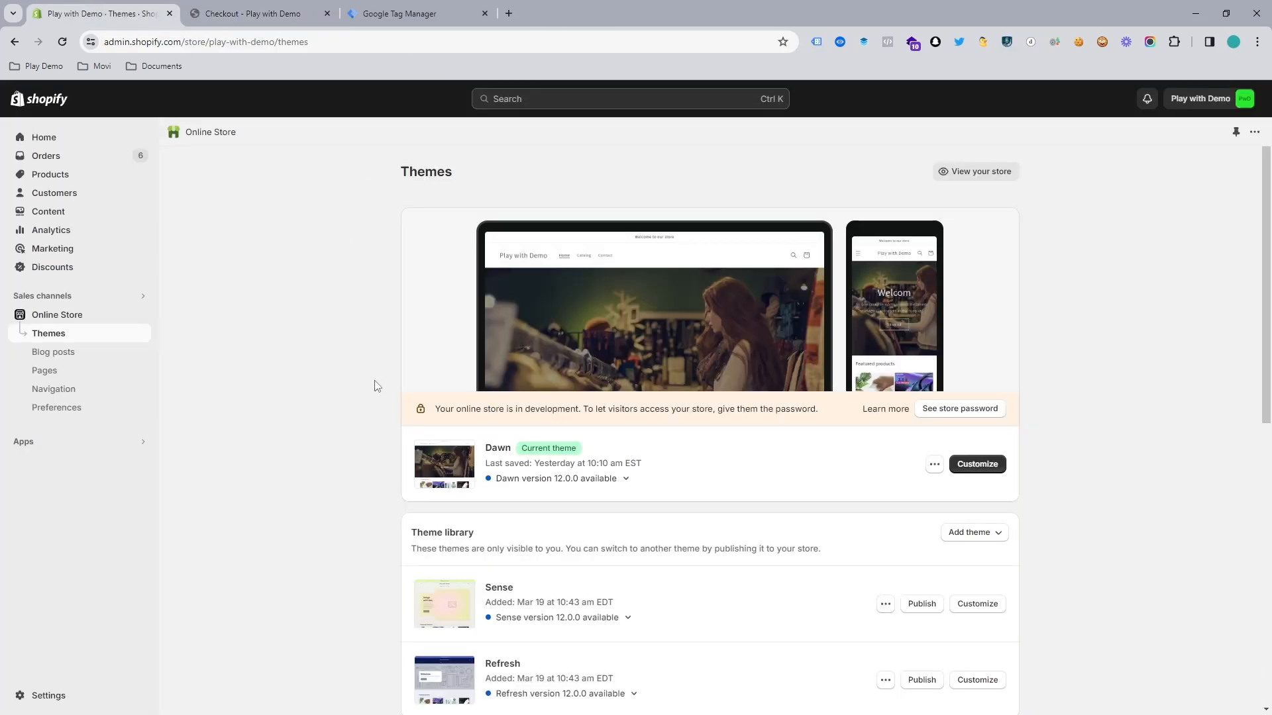